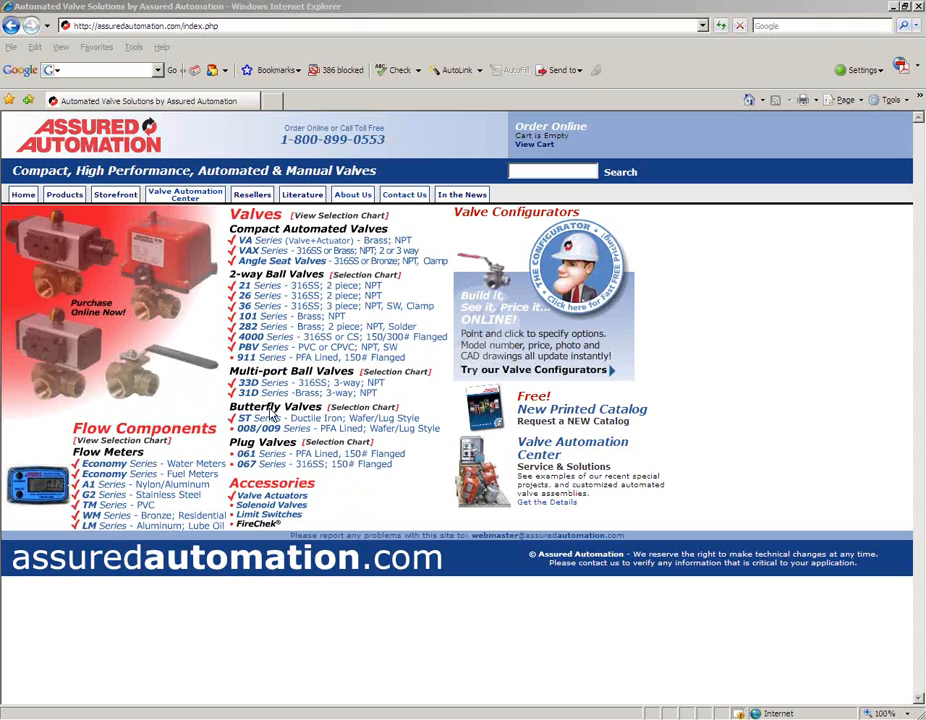
- Go to the ST Series butterfly valve product page from the homepage
{"action": "left_click", "coordinate": [242, 418]}
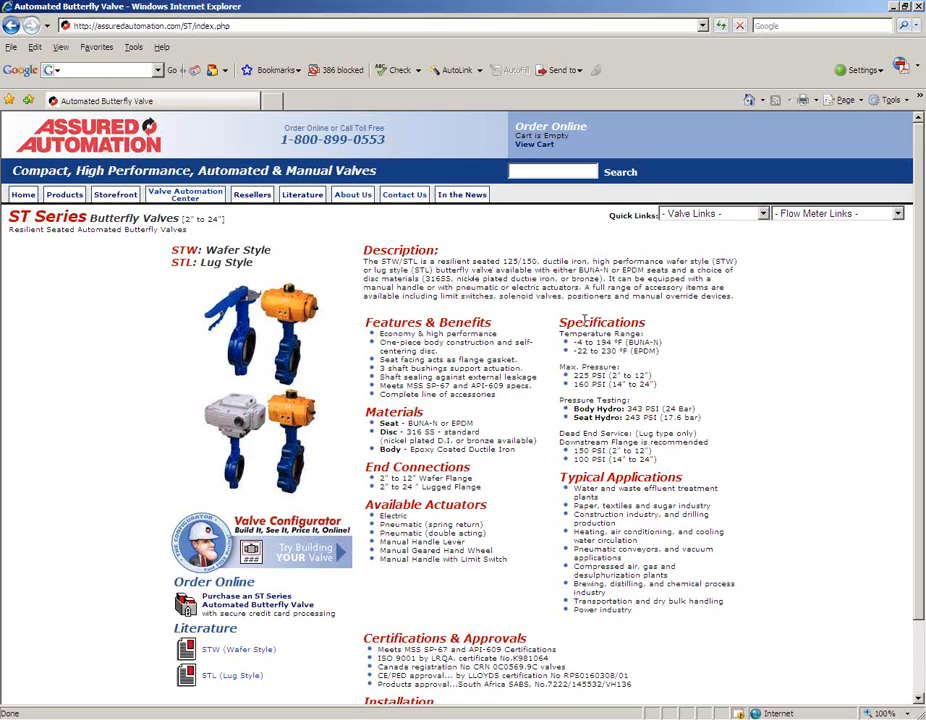
{"action": "mouse_move", "coordinate": [684, 312]}
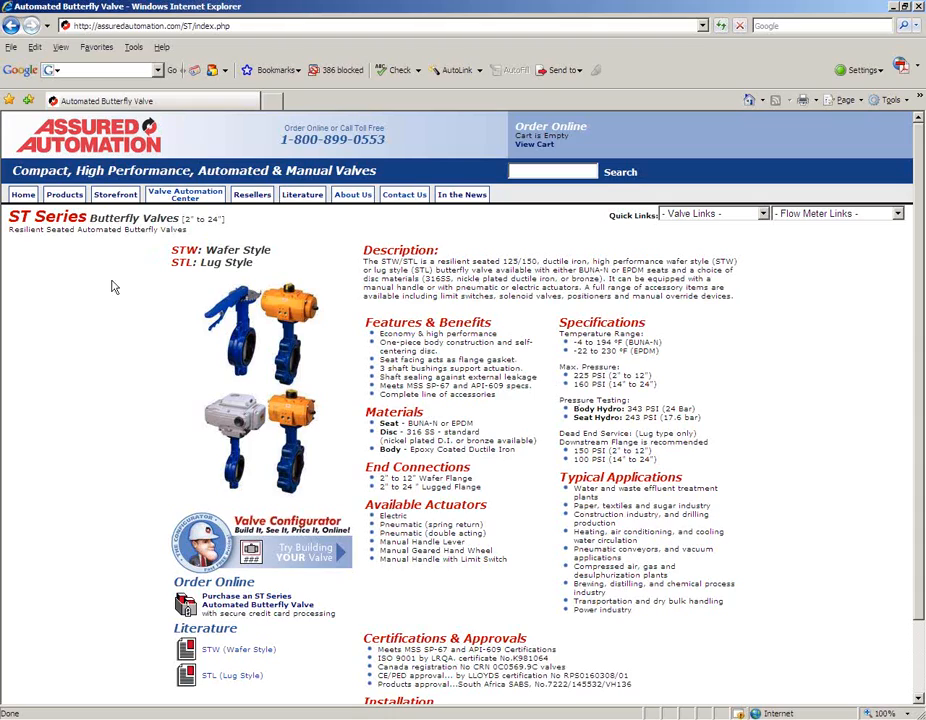
{"action": "mouse_move", "coordinate": [204, 548]}
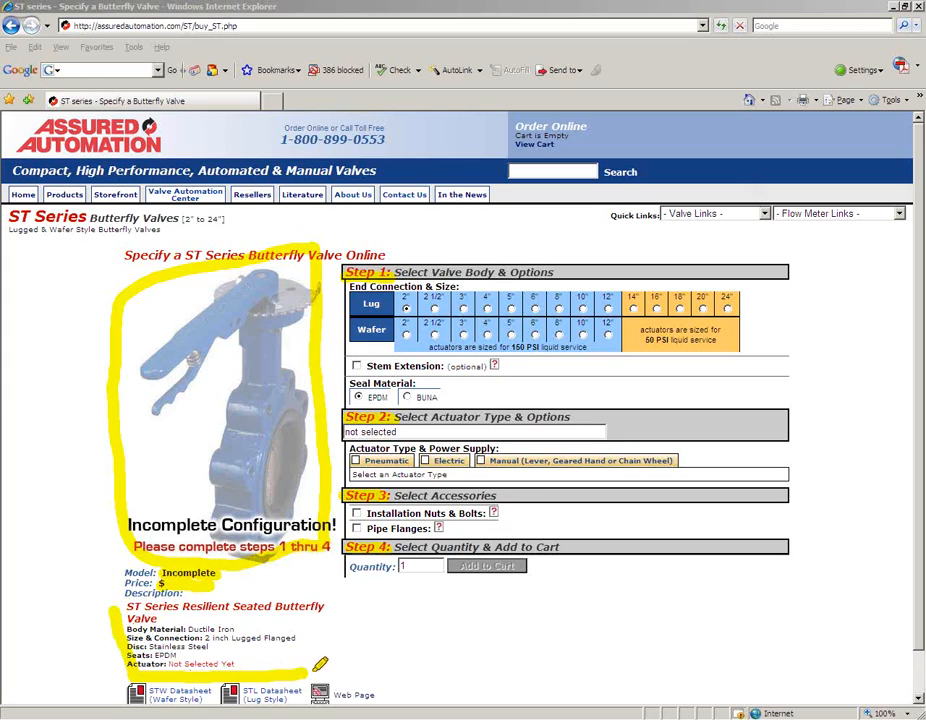
{"action": "mouse_move", "coordinate": [568, 204]}
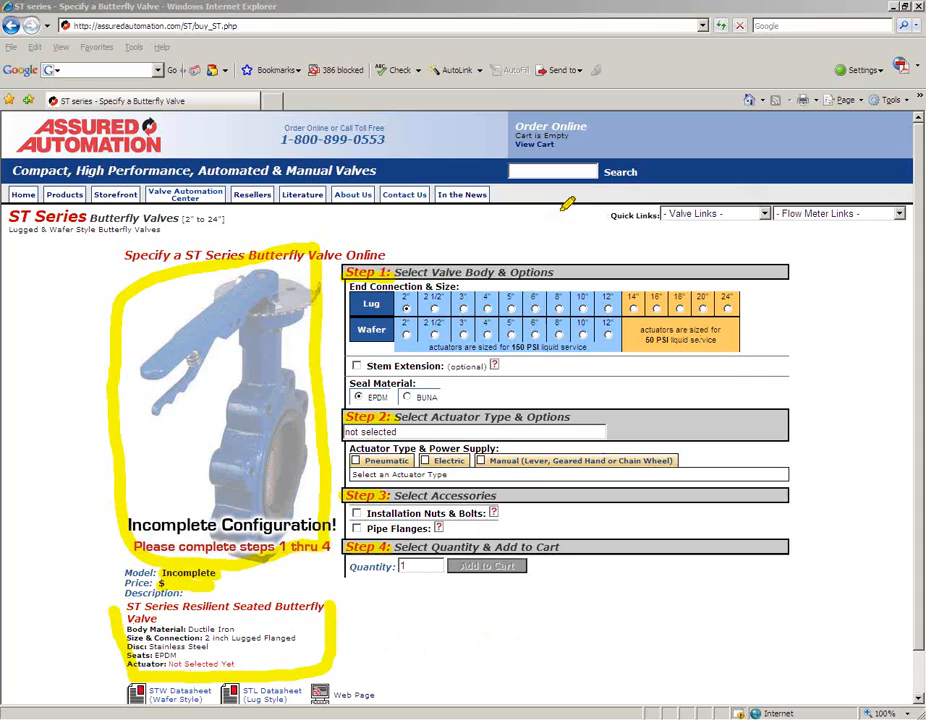
{"action": "mouse_move", "coordinate": [830, 152]}
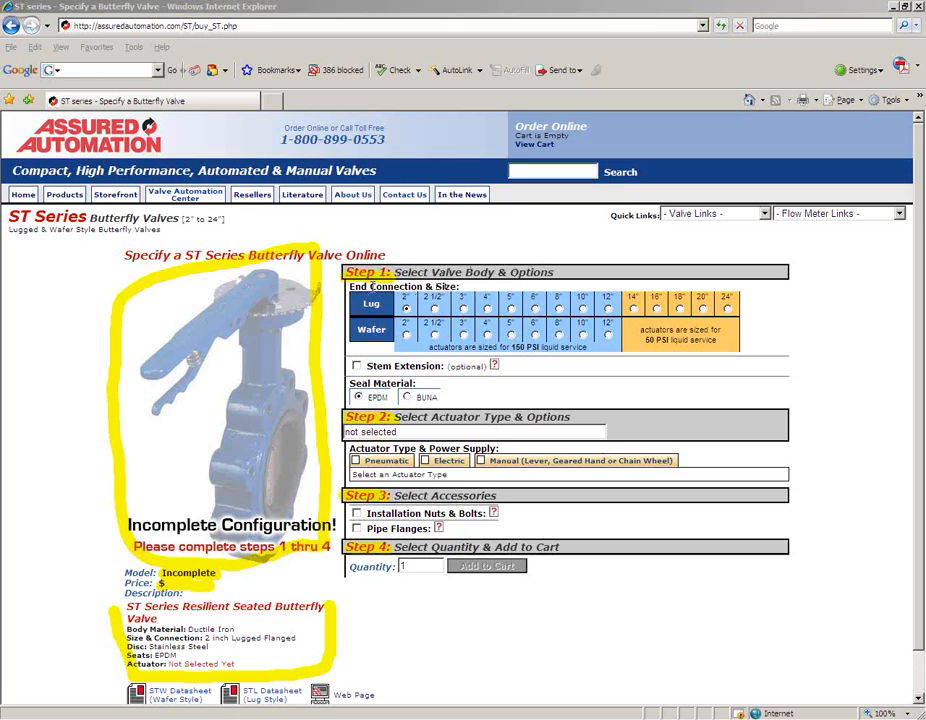
{"action": "mouse_move", "coordinate": [616, 340]}
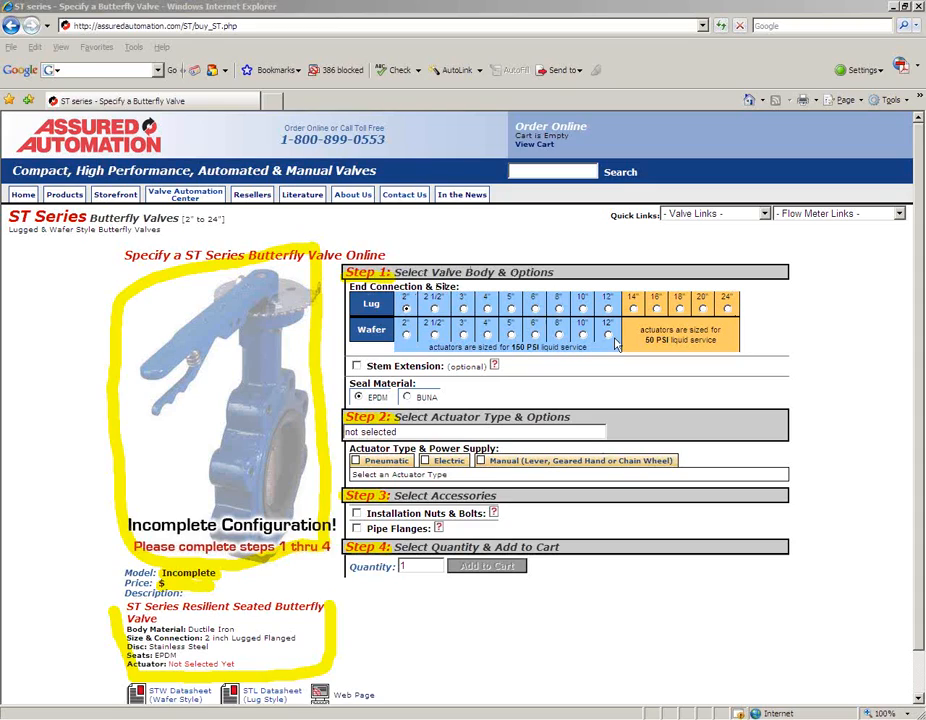
{"action": "mouse_move", "coordinate": [464, 314]}
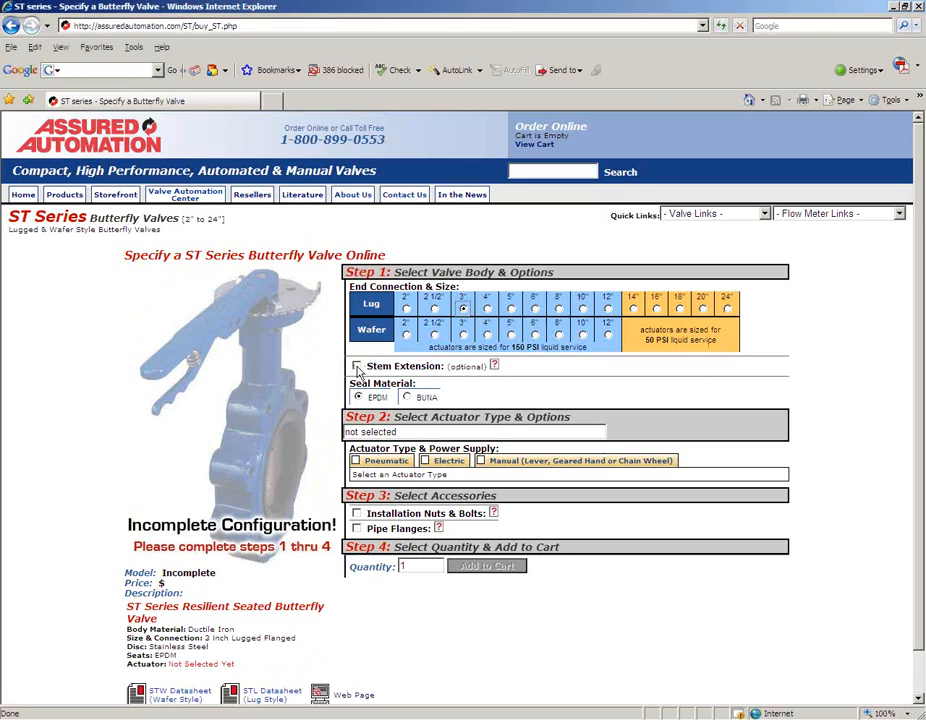
{"action": "left_click", "coordinate": [356, 364]}
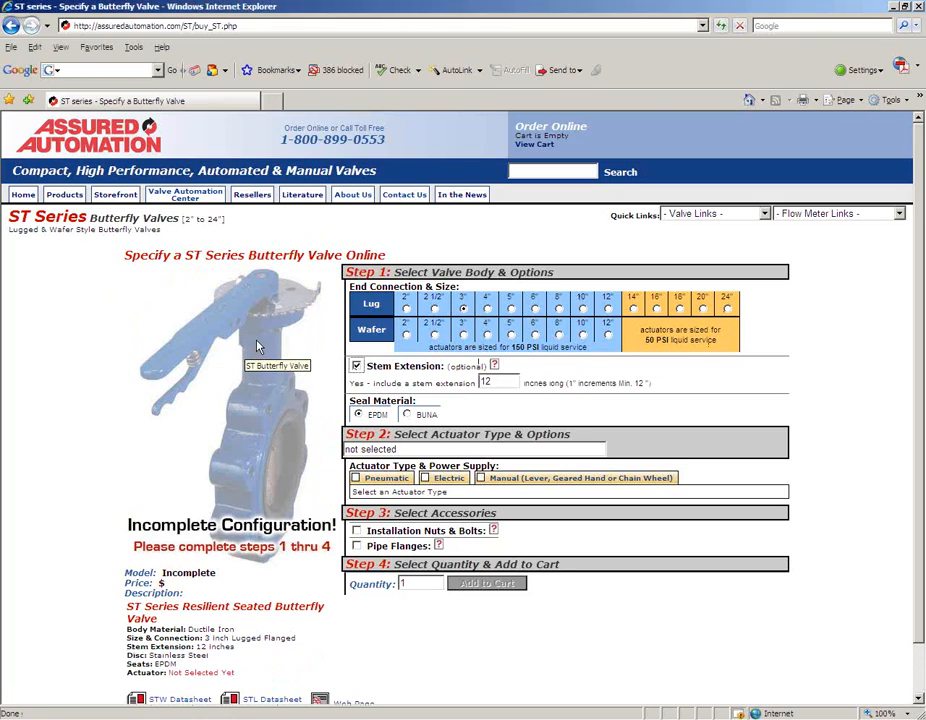
{"action": "mouse_move", "coordinate": [264, 324]}
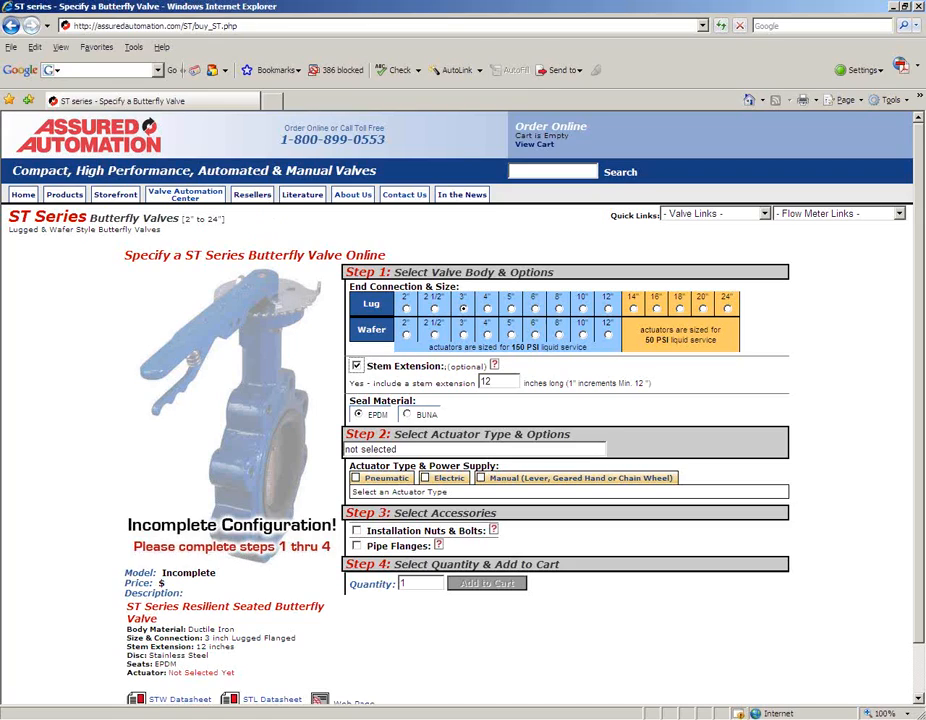
{"action": "left_click", "coordinate": [492, 362]}
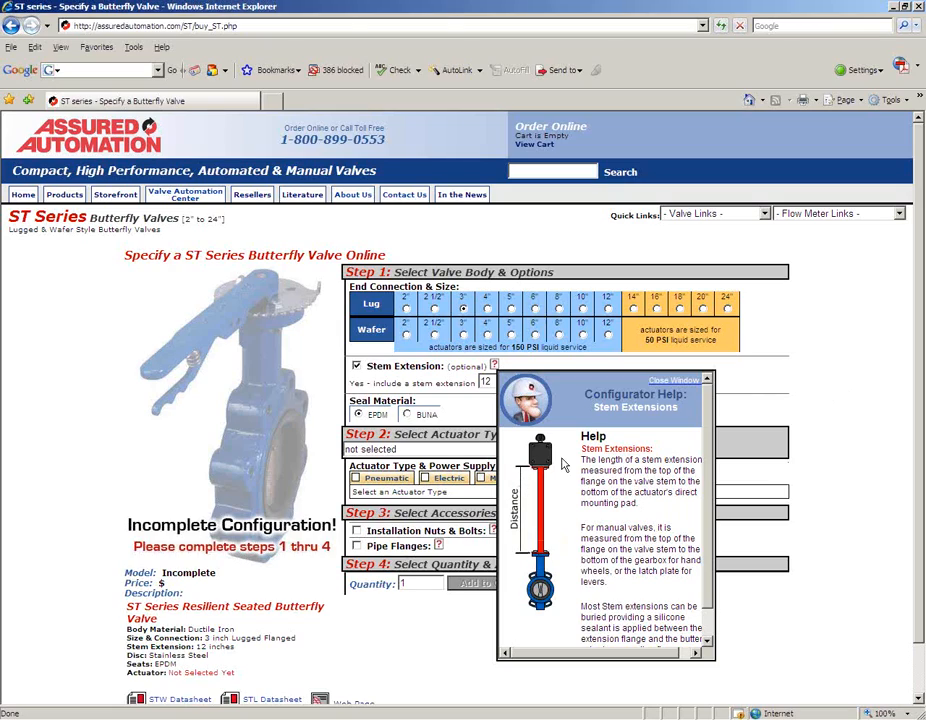
{"action": "mouse_move", "coordinate": [548, 488]}
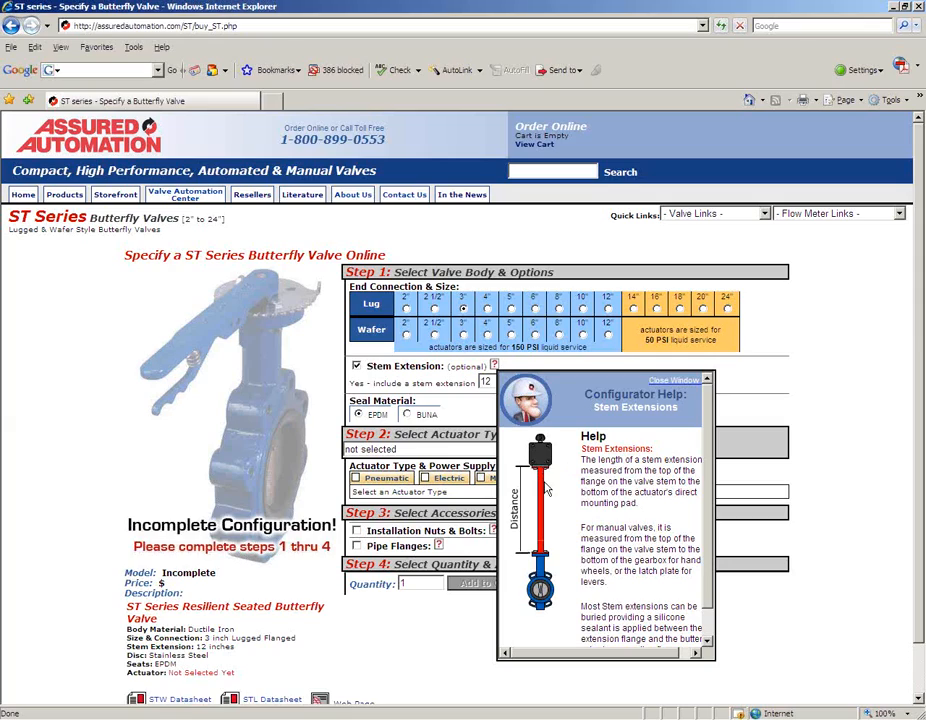
{"action": "mouse_move", "coordinate": [560, 558]}
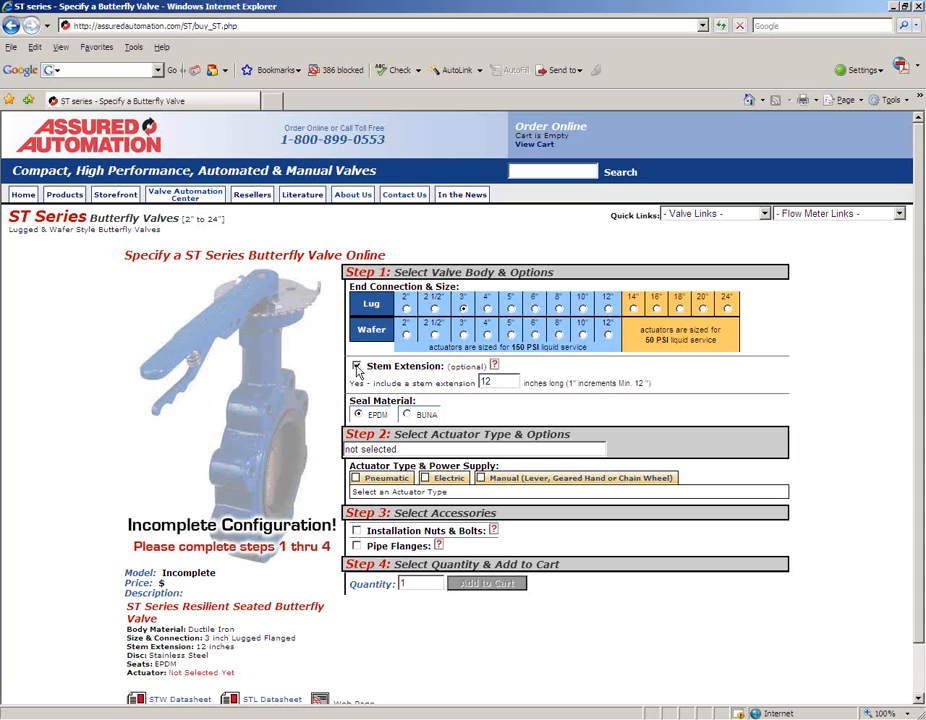
{"action": "left_click", "coordinate": [356, 366]}
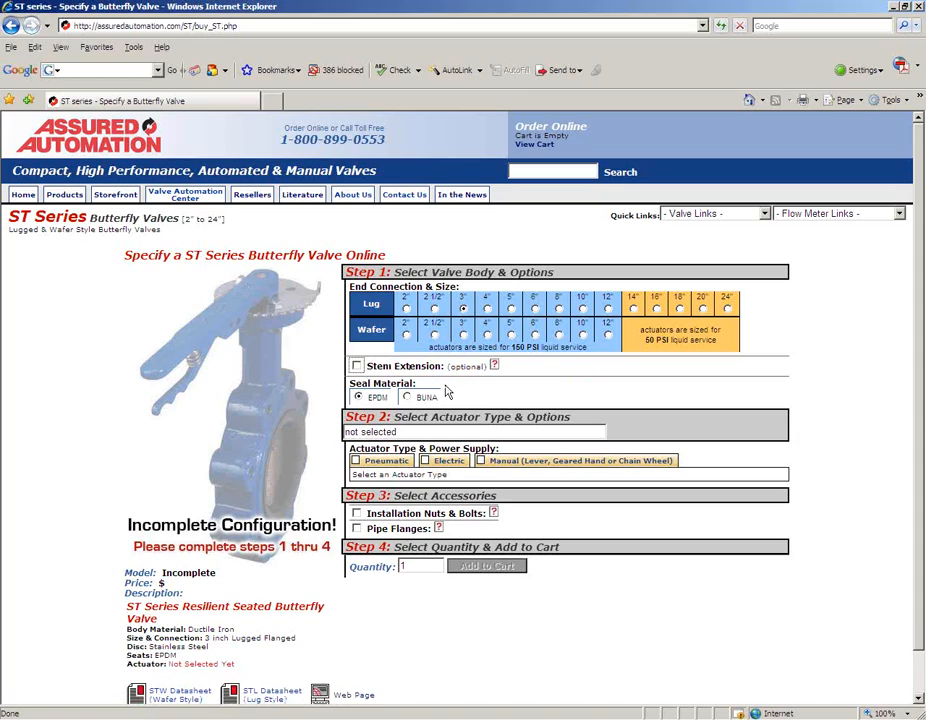
{"action": "mouse_move", "coordinate": [444, 390]}
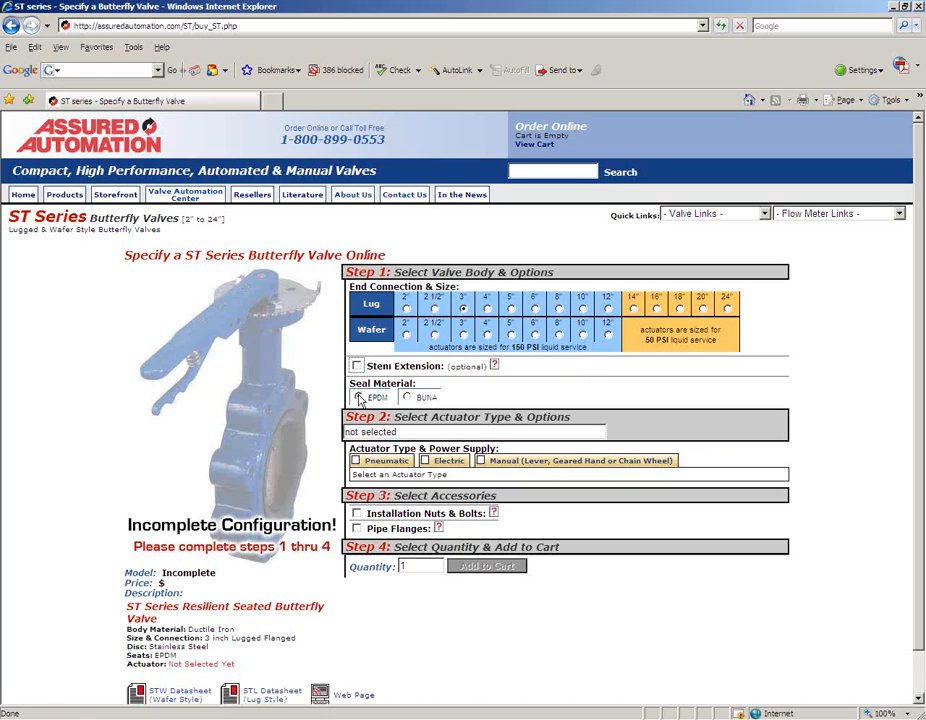
- Select the Pneumatic actuator option in Step 2 of the configurator
{"action": "left_click", "coordinate": [360, 396]}
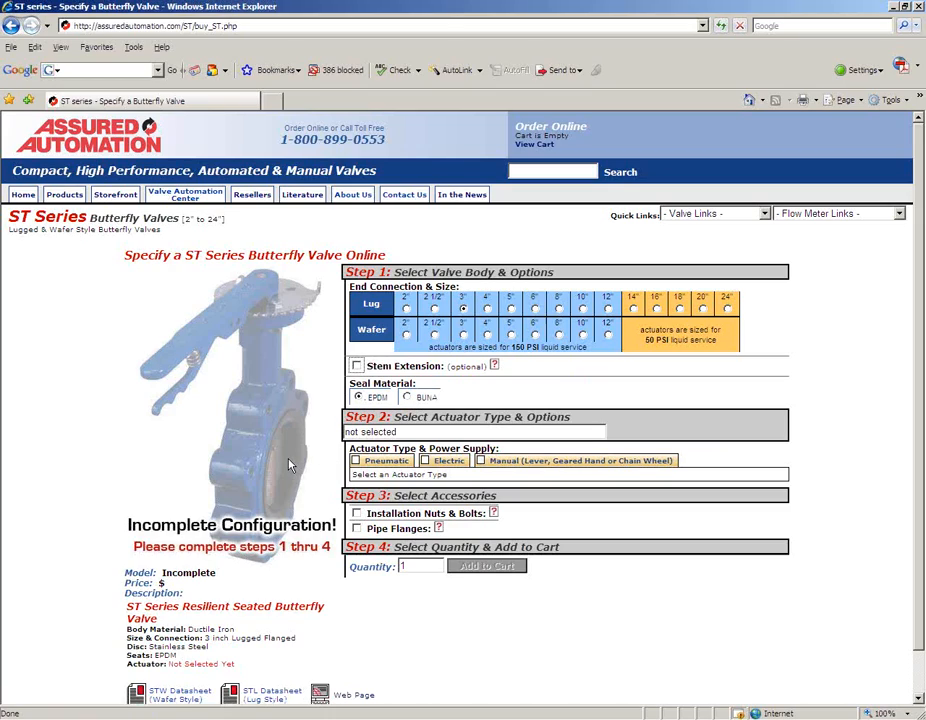
{"action": "mouse_move", "coordinate": [500, 398]}
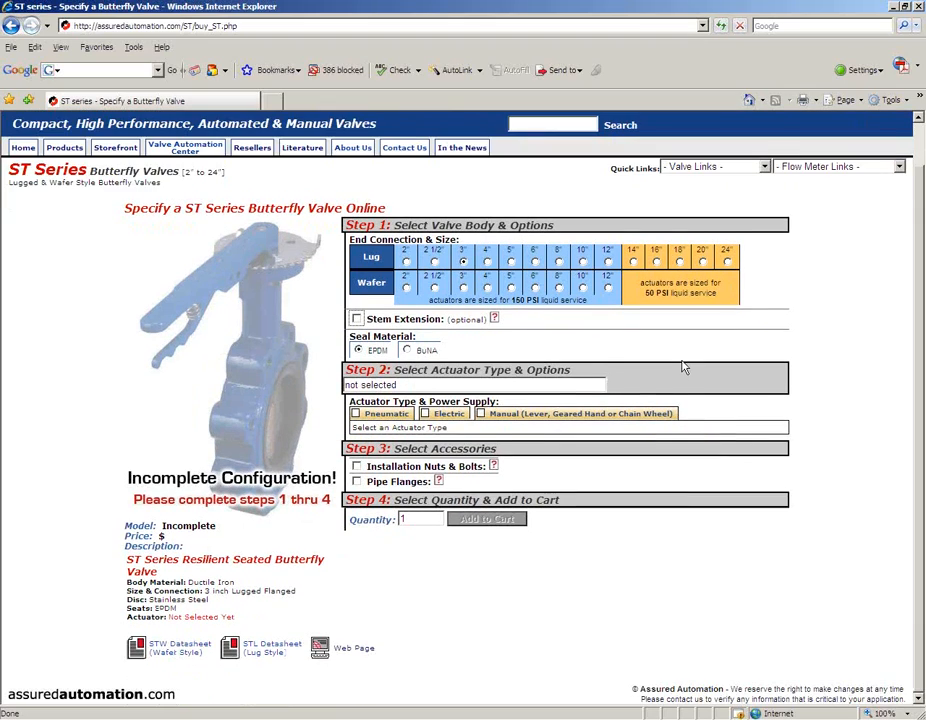
{"action": "mouse_move", "coordinate": [408, 368]}
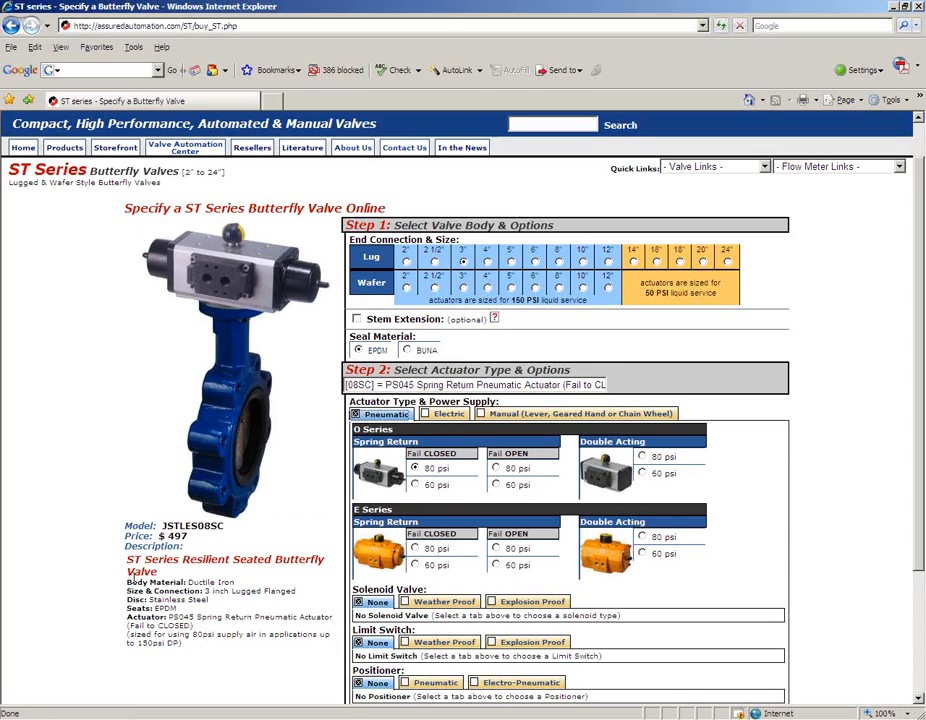
{"action": "mouse_move", "coordinate": [336, 454]}
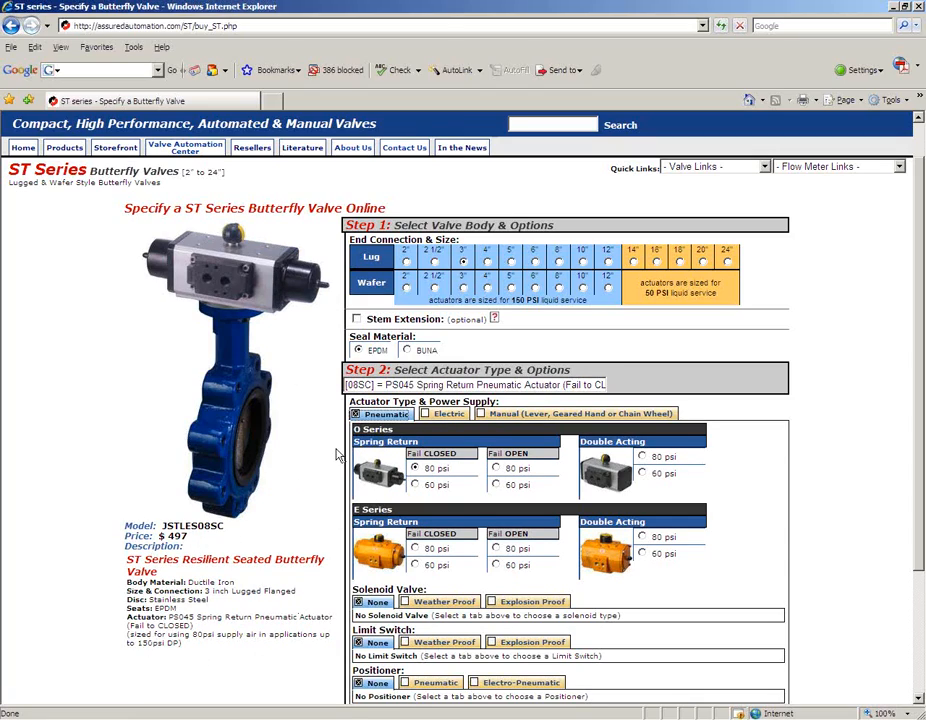
{"action": "scroll", "scroll_direction": "down", "scroll_amount": 3}
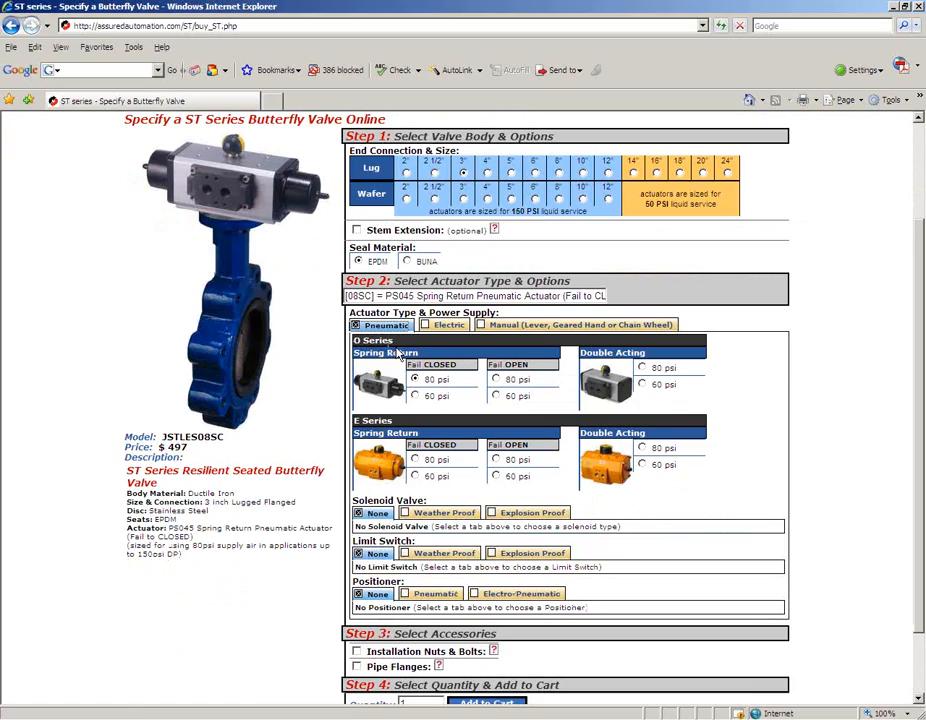
{"action": "mouse_move", "coordinate": [390, 418]}
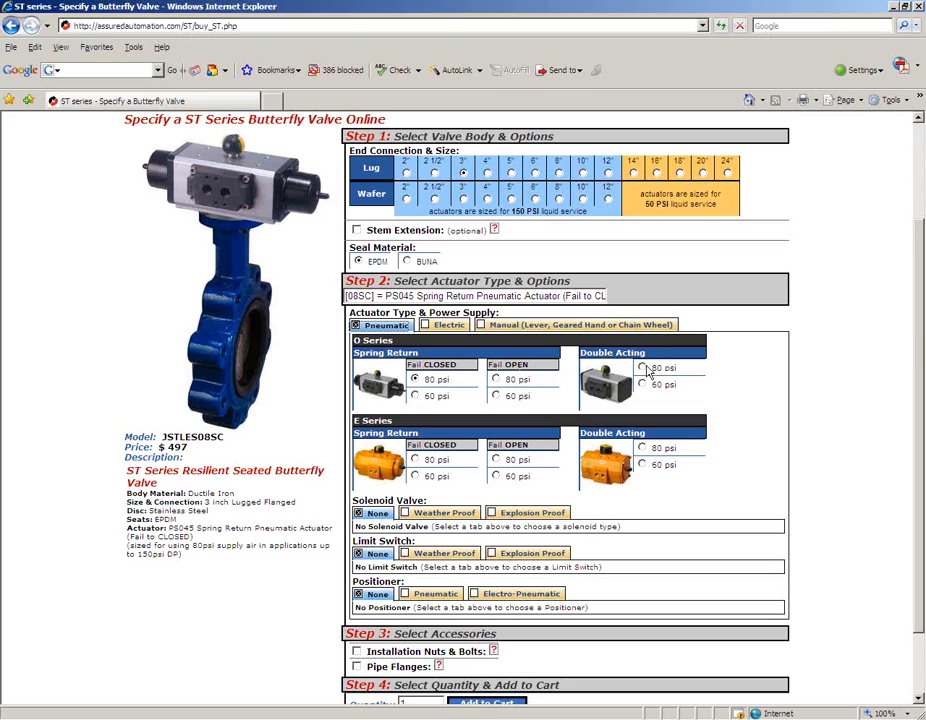
{"action": "mouse_move", "coordinate": [464, 444]}
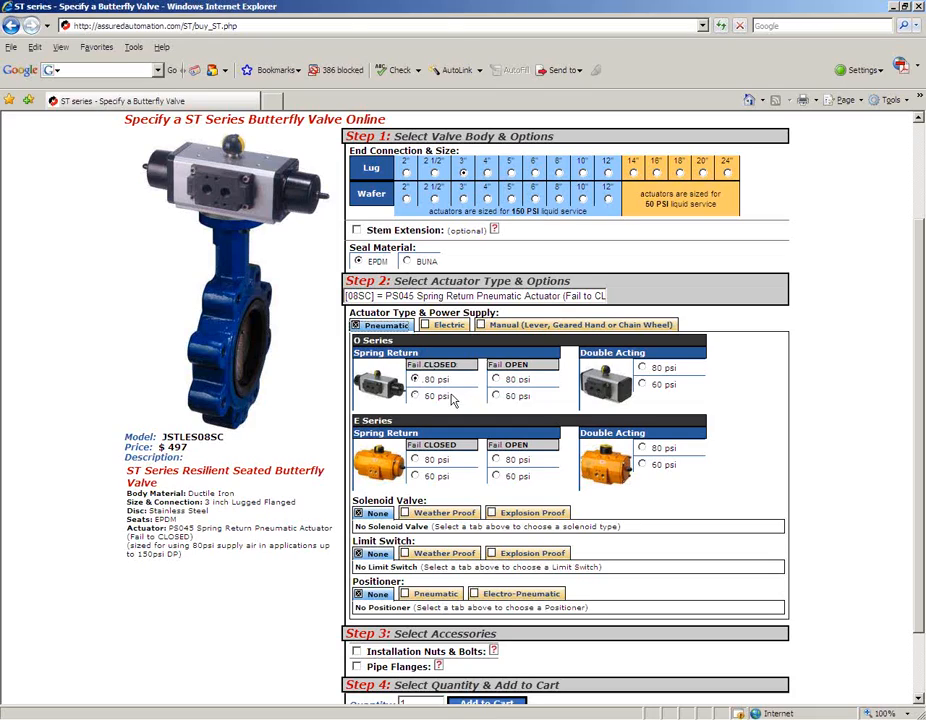
{"action": "mouse_move", "coordinate": [452, 390]}
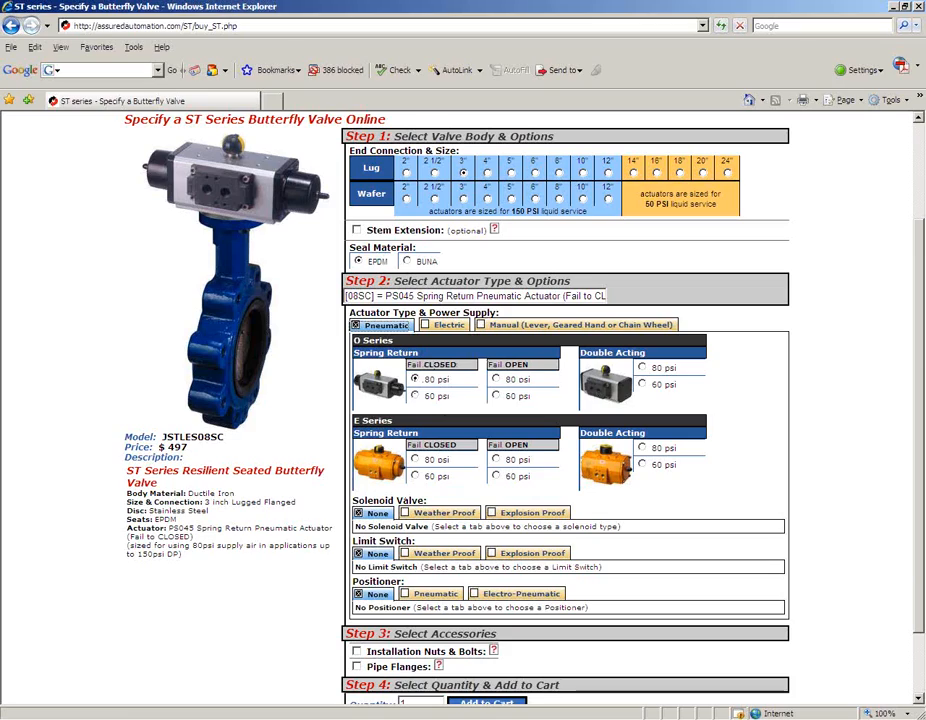
{"action": "mouse_move", "coordinate": [388, 496]}
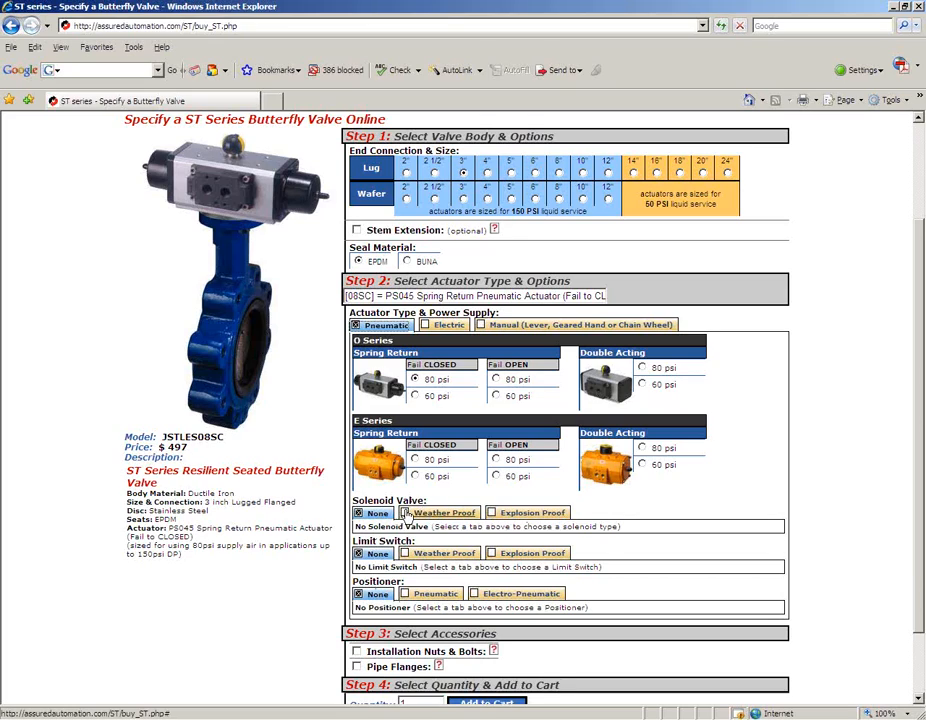
- Try a weatherproof solenoid valve, then switch to an explosion-proof 120 VAC solenoid
{"action": "left_click", "coordinate": [444, 512]}
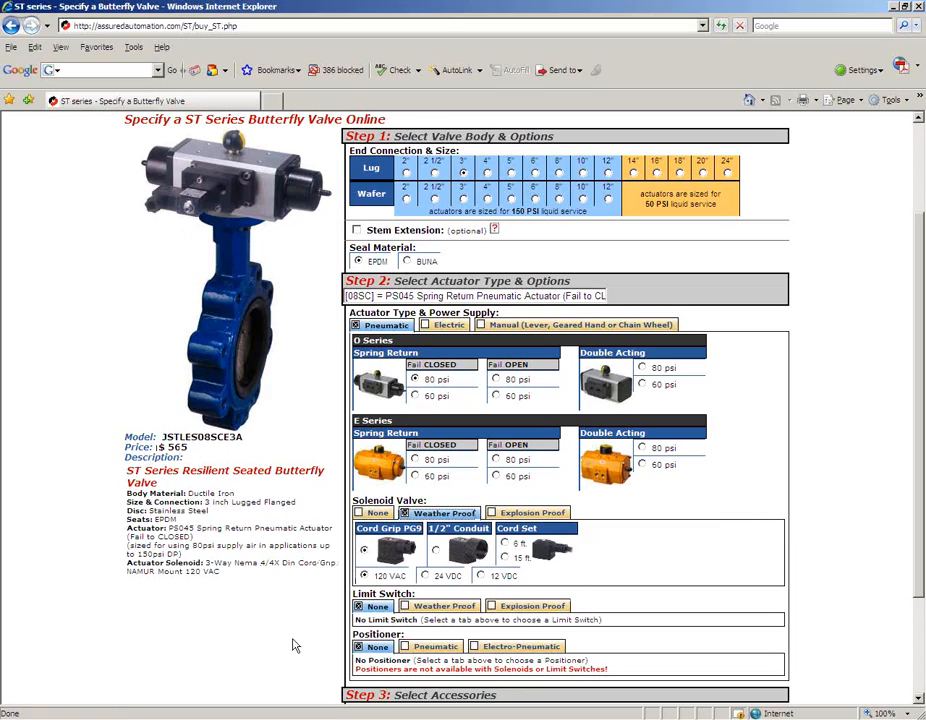
{"action": "mouse_move", "coordinate": [560, 540]}
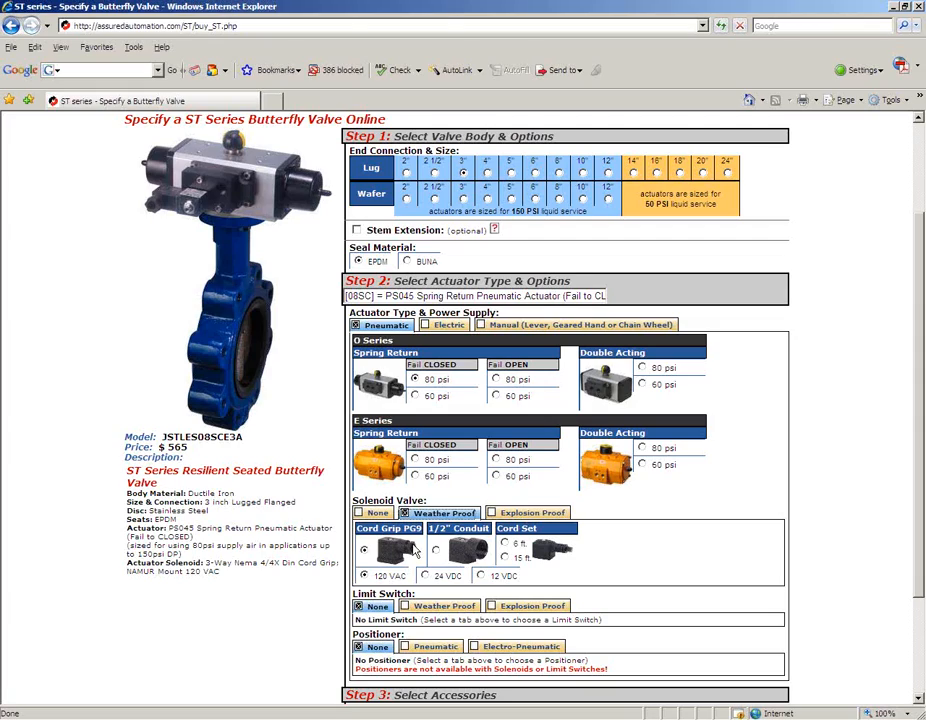
{"action": "mouse_move", "coordinate": [452, 548]}
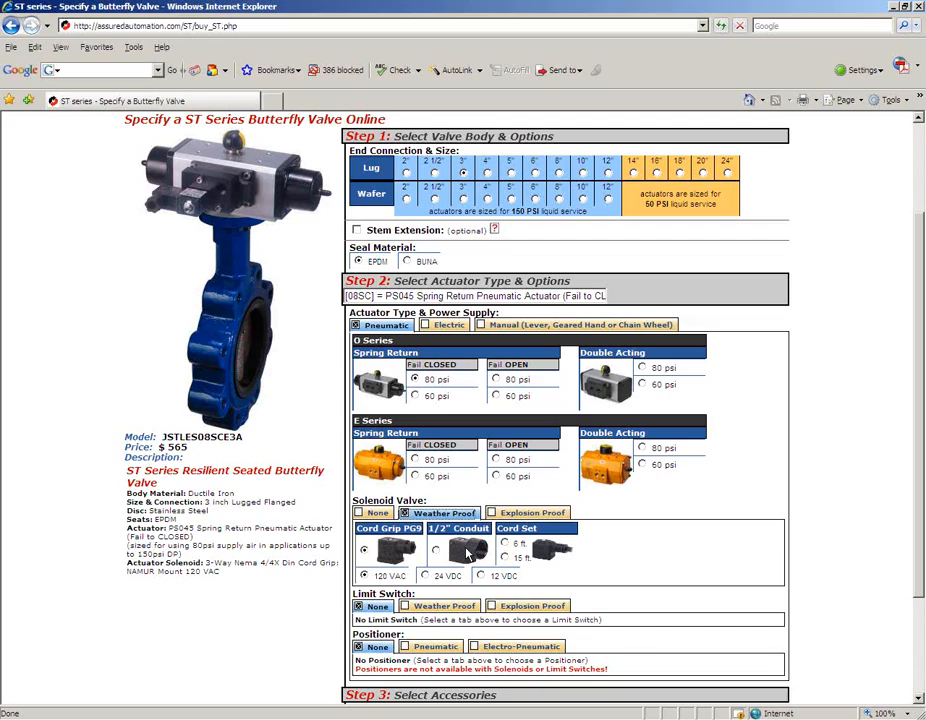
{"action": "mouse_move", "coordinate": [560, 544]}
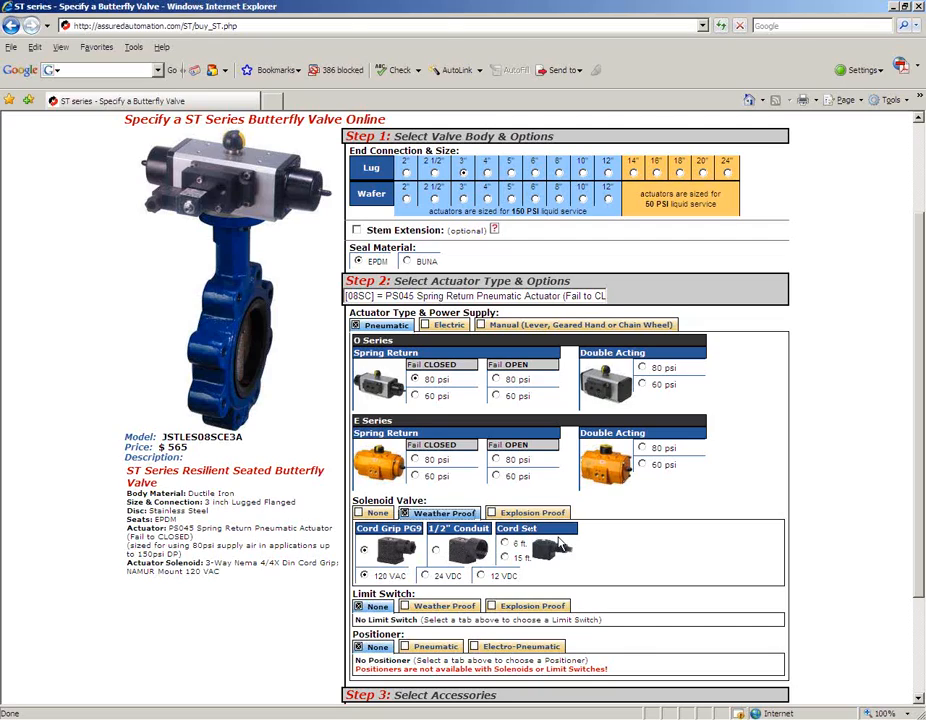
{"action": "mouse_move", "coordinate": [544, 556]}
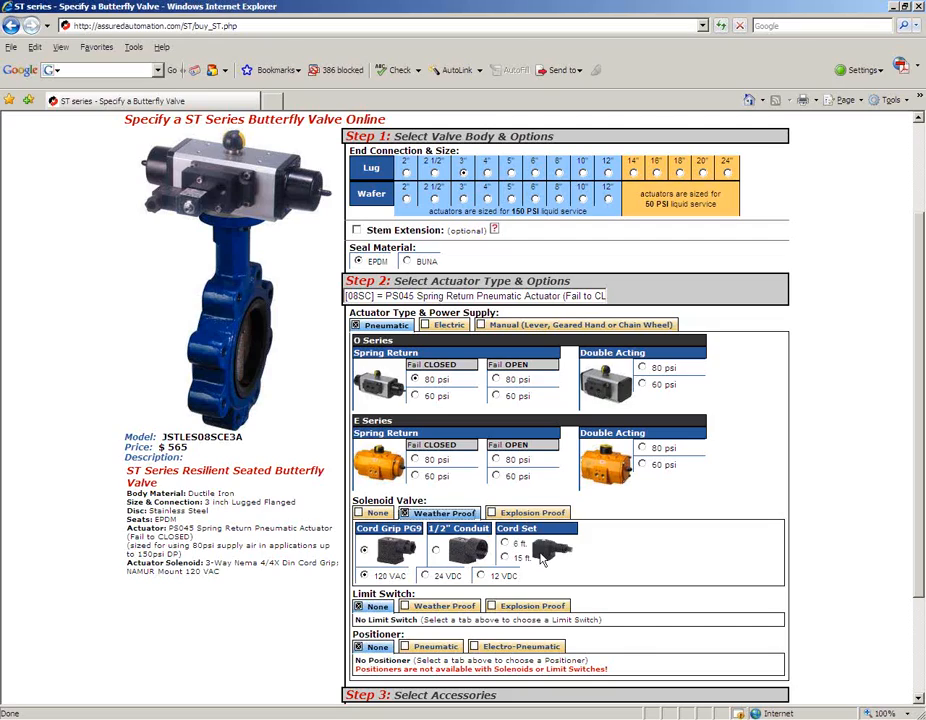
{"action": "mouse_move", "coordinate": [542, 560]}
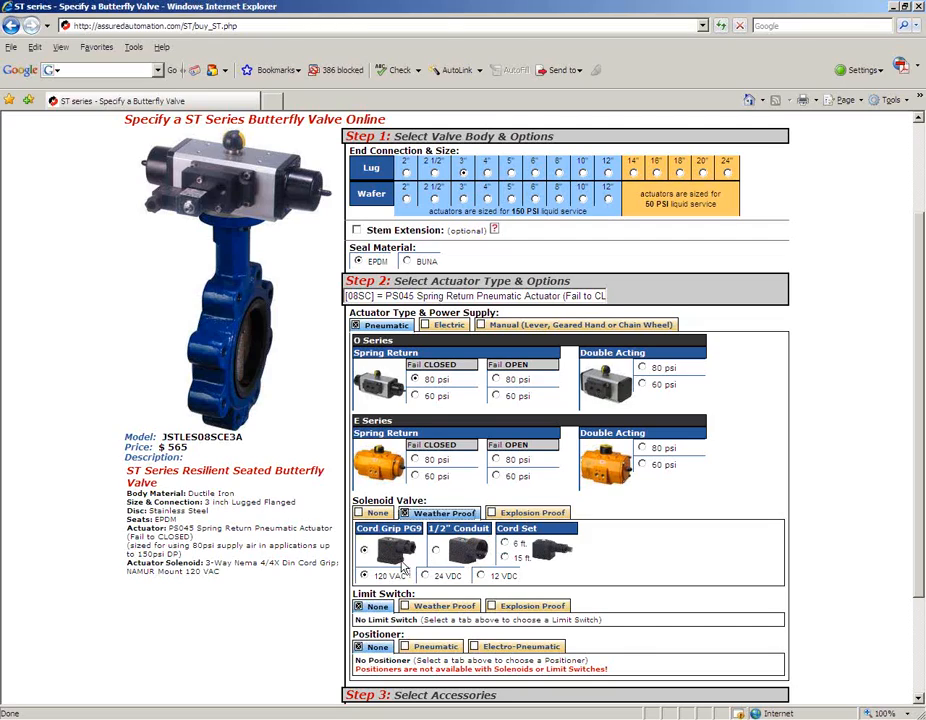
{"action": "mouse_move", "coordinate": [516, 576]}
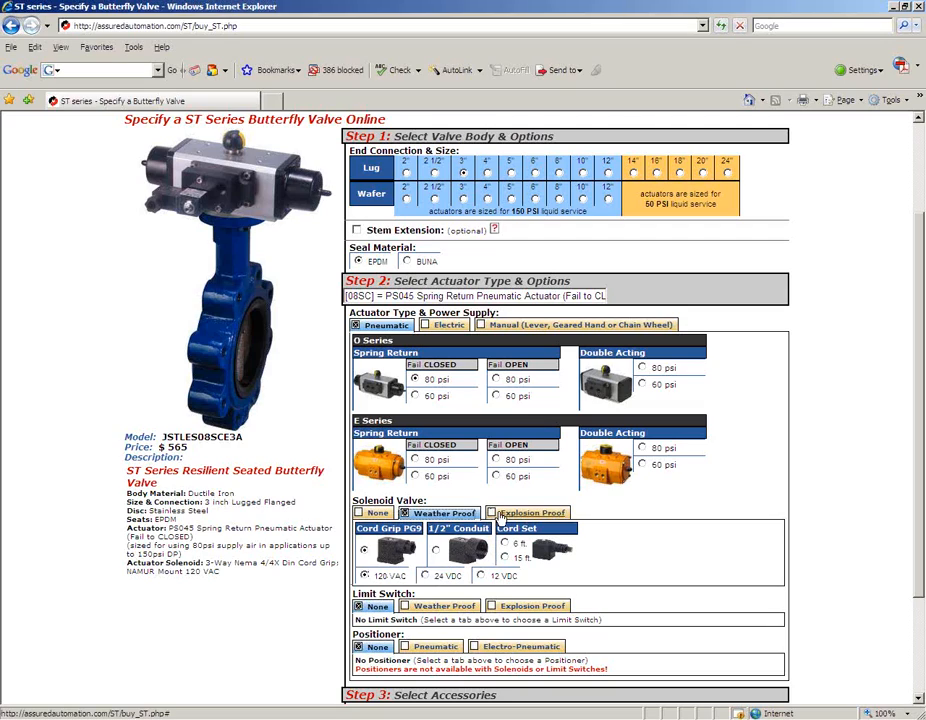
{"action": "left_click", "coordinate": [490, 512]}
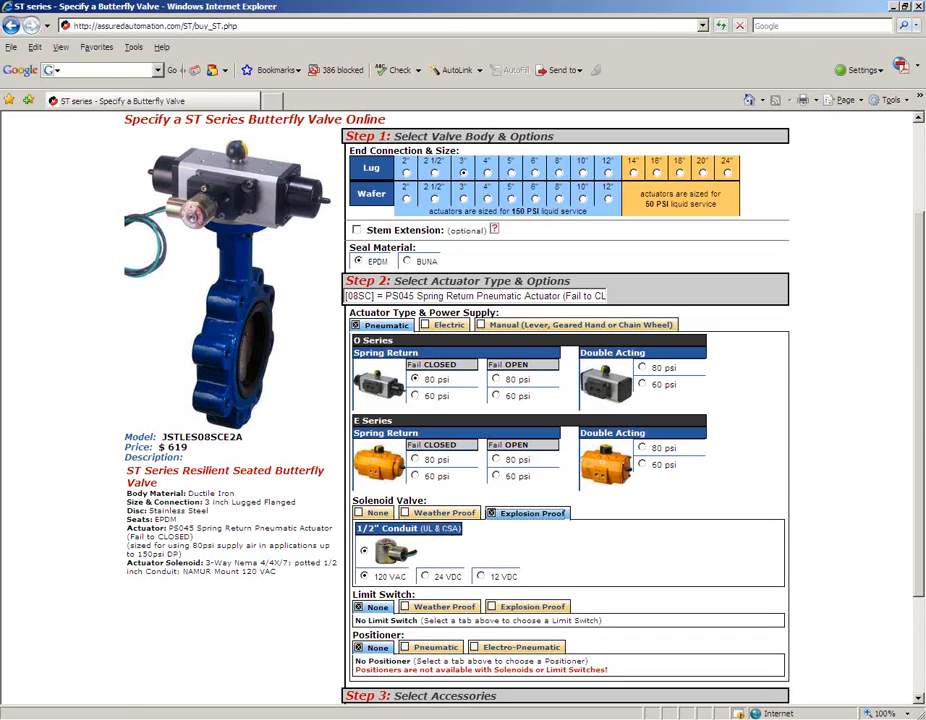
{"action": "mouse_move", "coordinate": [456, 568]}
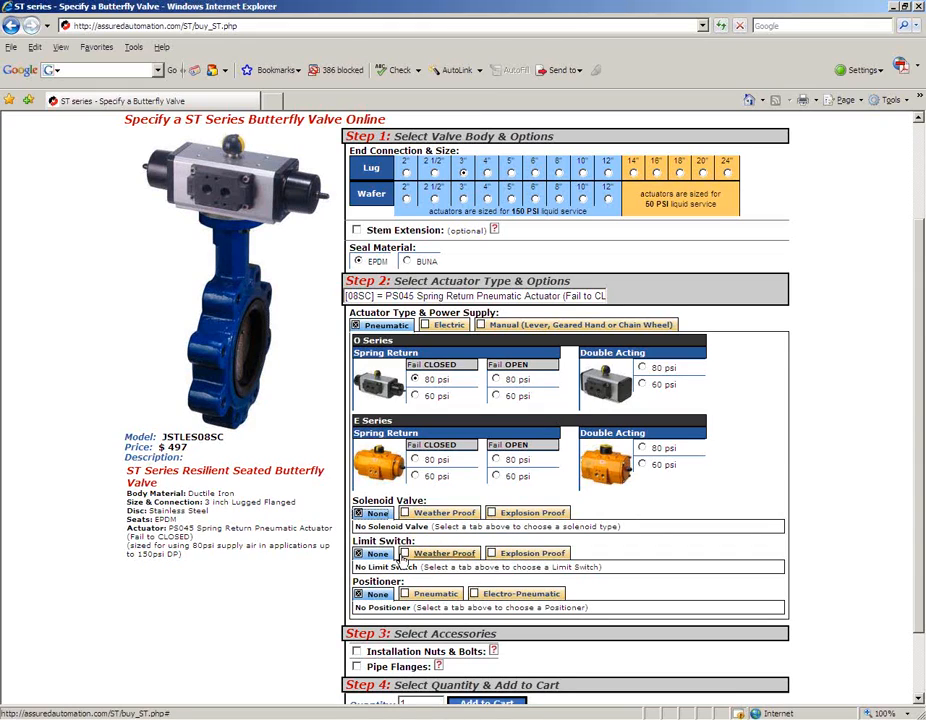
{"action": "left_click", "coordinate": [444, 552]}
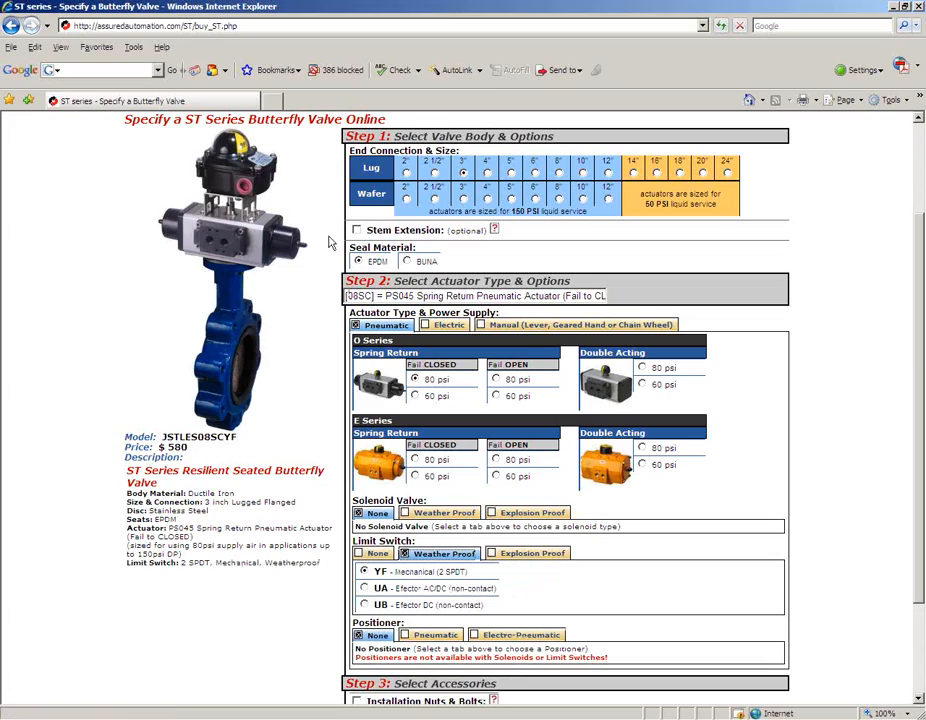
{"action": "mouse_move", "coordinate": [256, 220]}
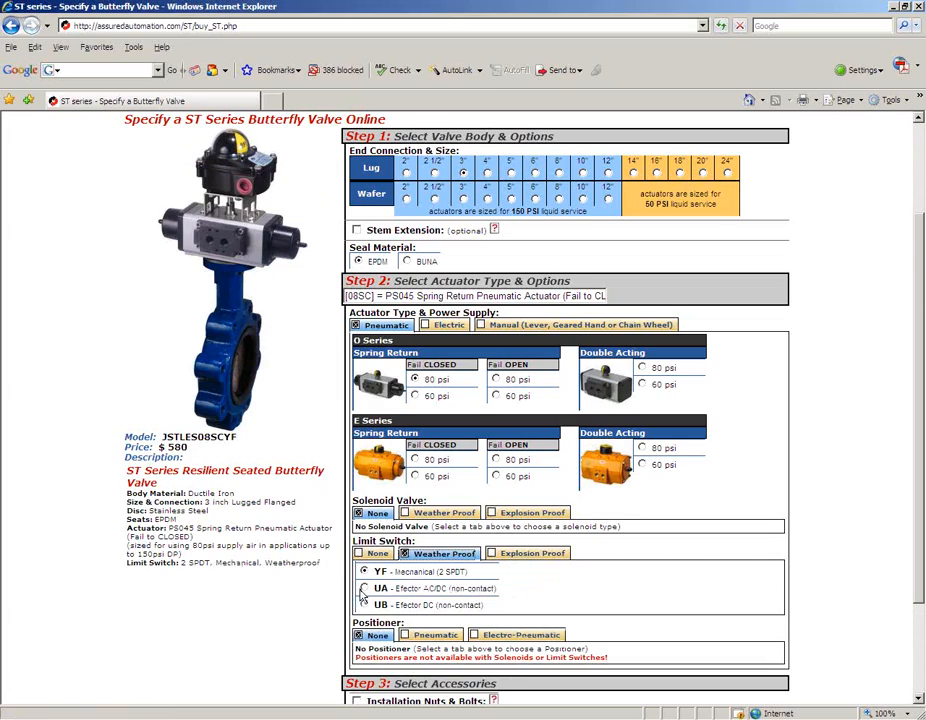
{"action": "left_click", "coordinate": [364, 588]}
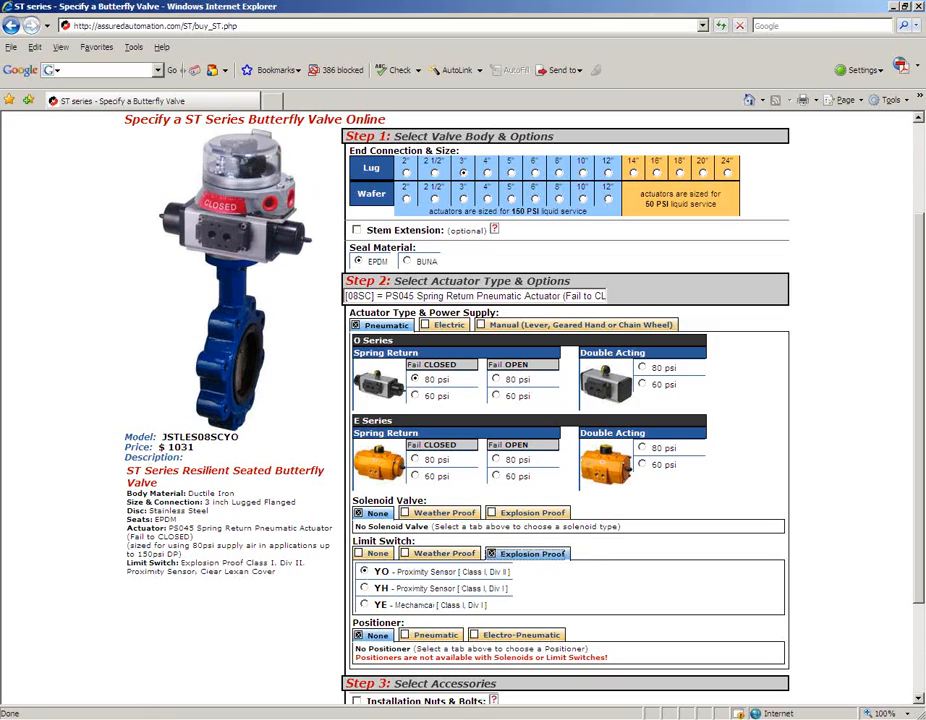
{"action": "mouse_move", "coordinate": [230, 164]}
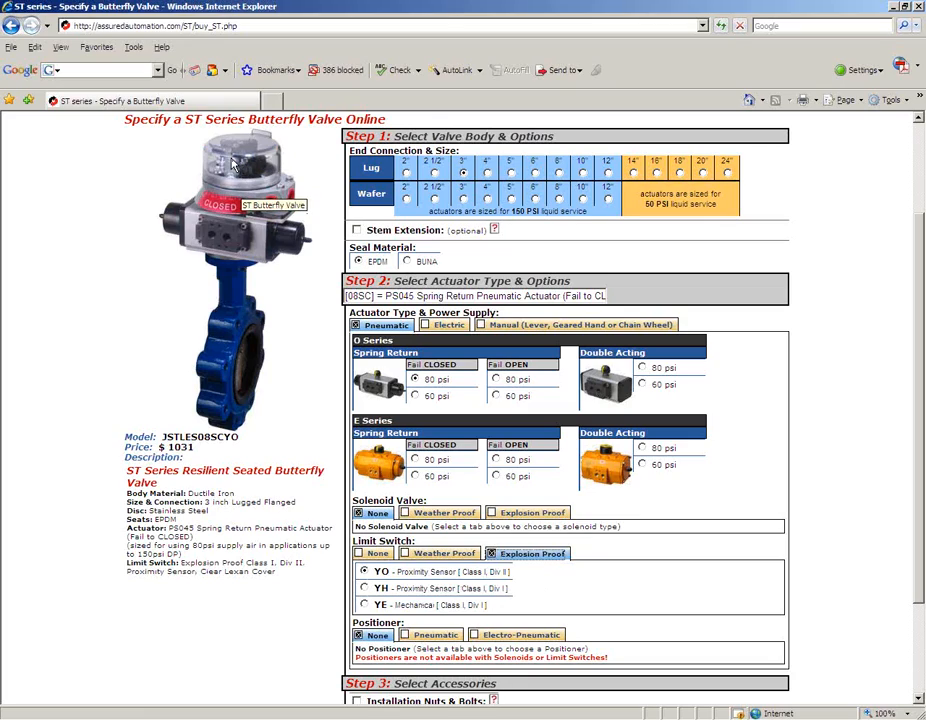
{"action": "mouse_move", "coordinate": [256, 176]}
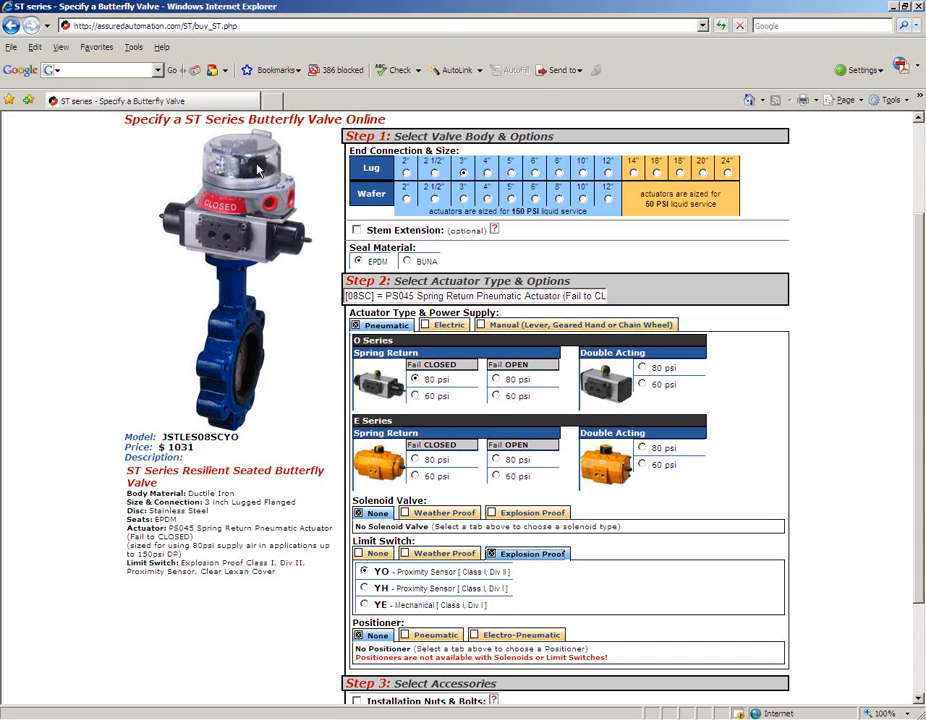
{"action": "mouse_move", "coordinate": [250, 164]}
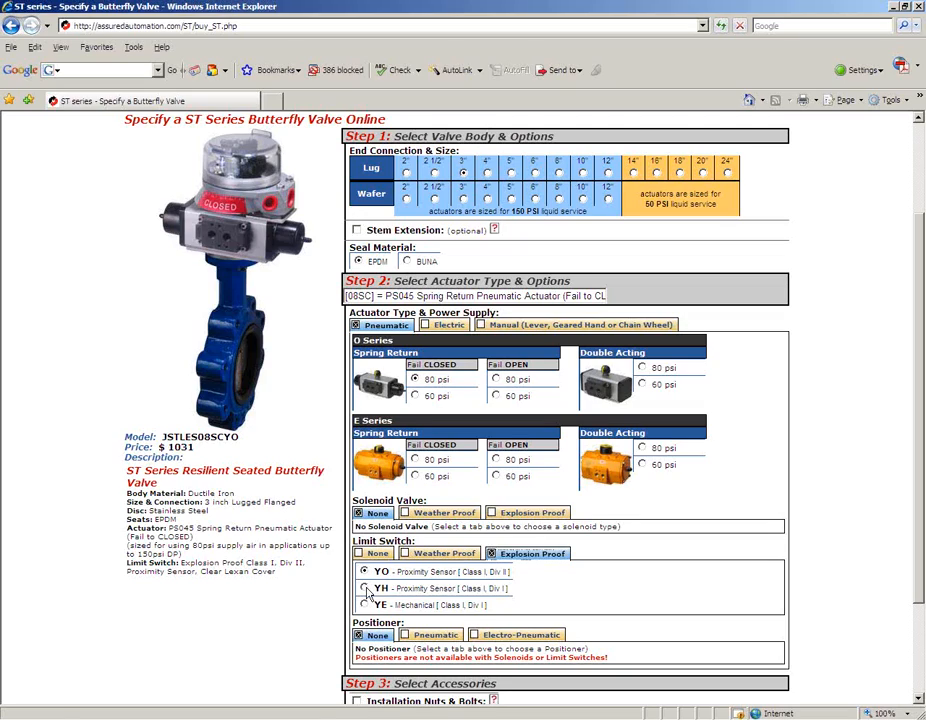
{"action": "left_click", "coordinate": [364, 588]}
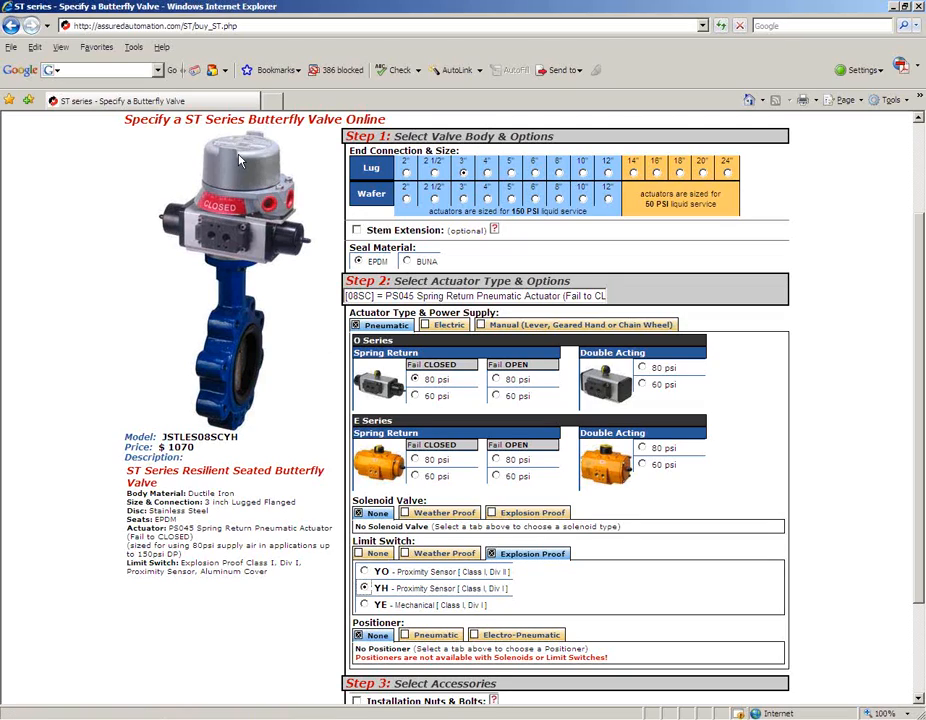
{"action": "left_click", "coordinate": [364, 604]}
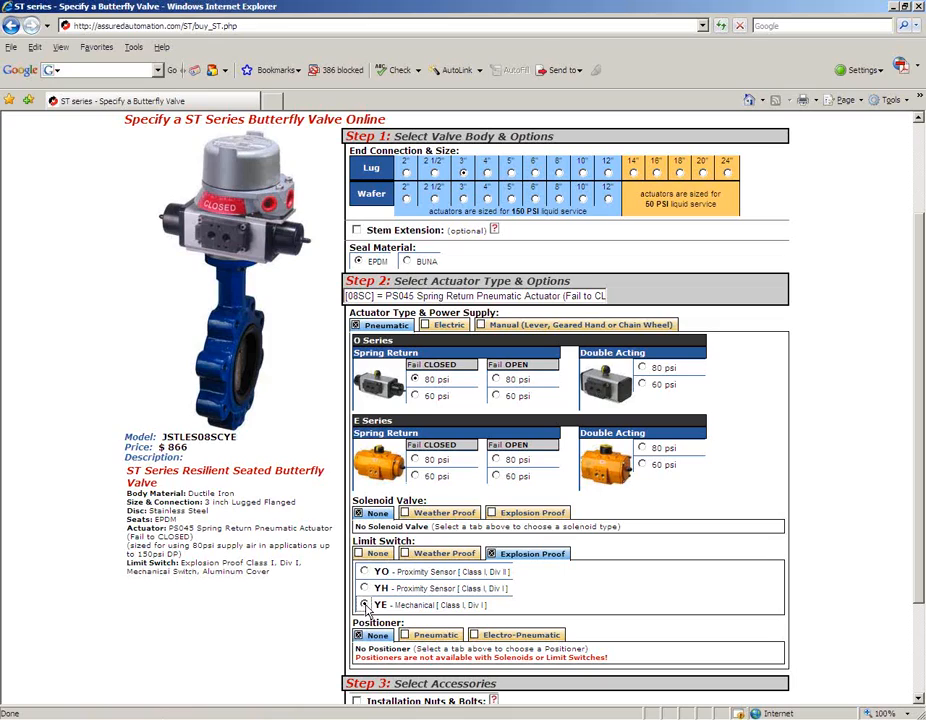
{"action": "left_click", "coordinate": [360, 552]}
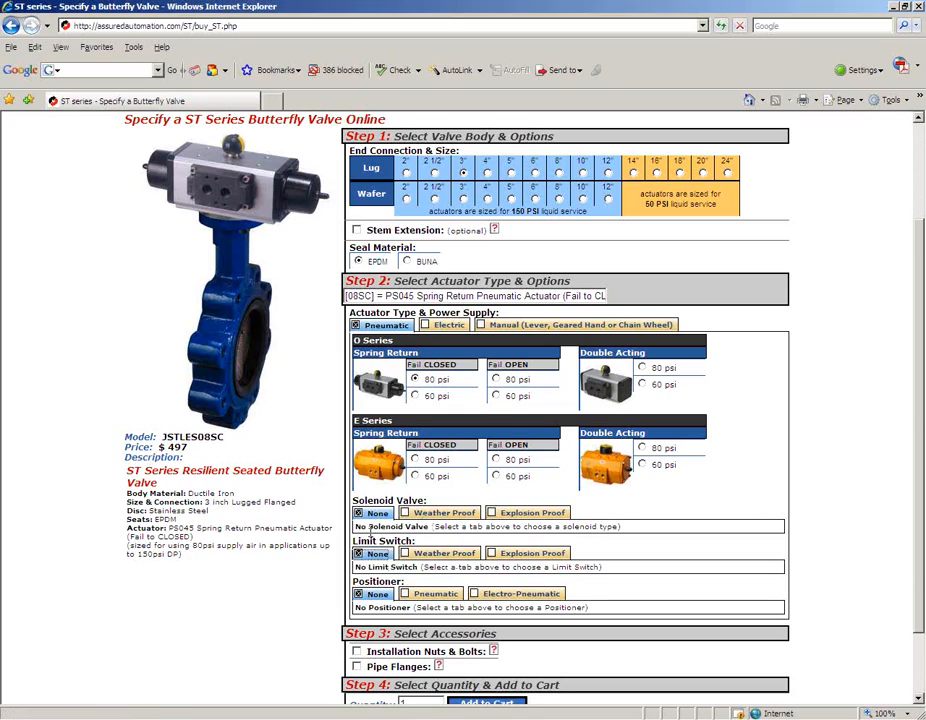
- Add a pneumatic positioner (P8, 3-15 PSI) to the actuator
{"action": "left_click", "coordinate": [432, 592]}
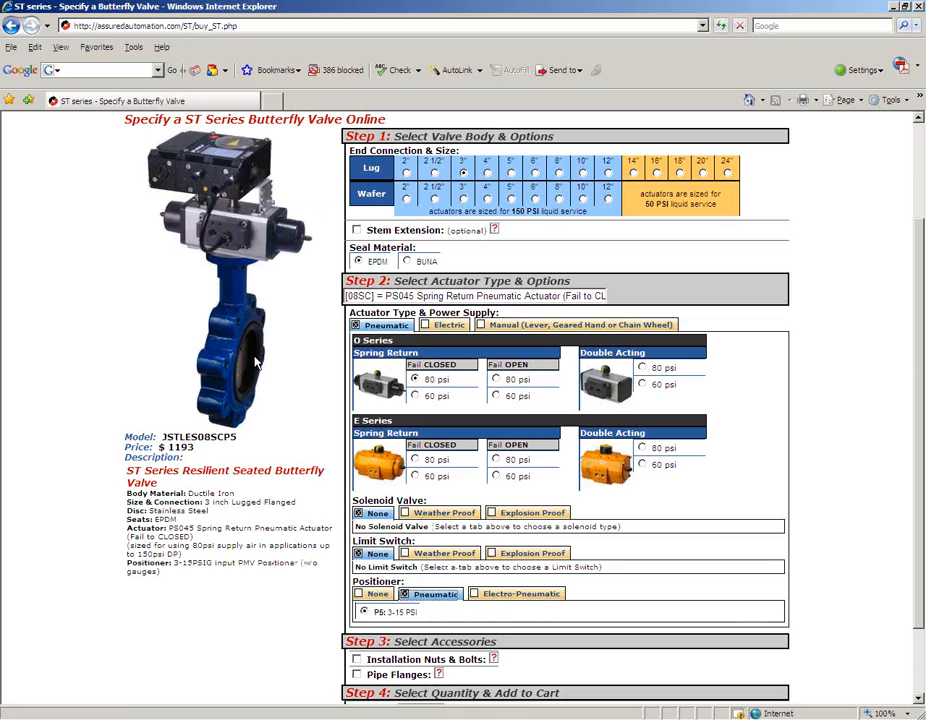
{"action": "mouse_move", "coordinate": [284, 438]}
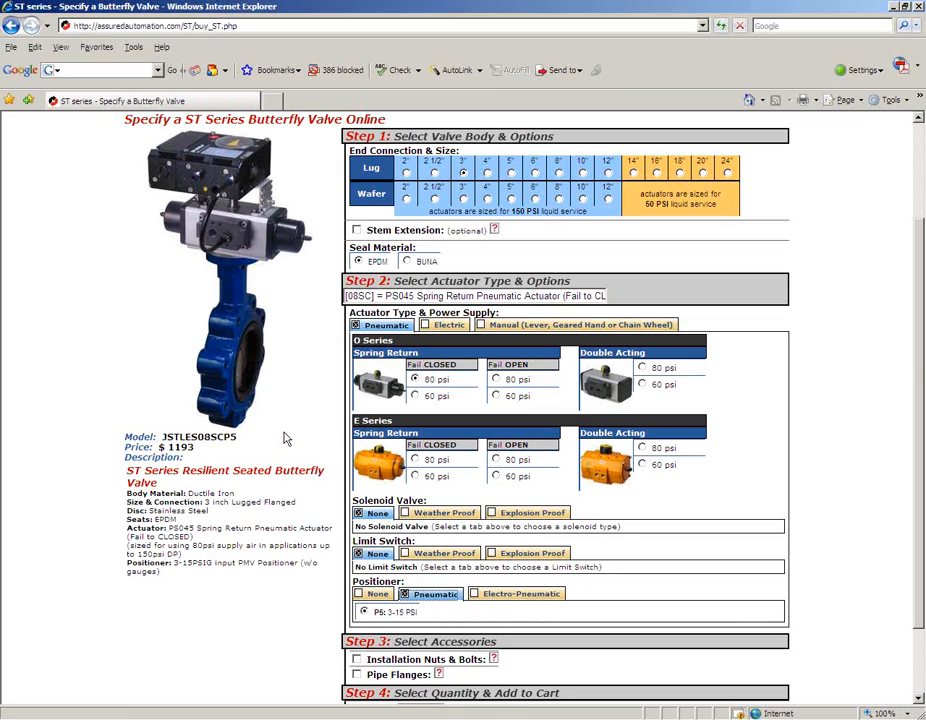
{"action": "mouse_move", "coordinate": [268, 364]}
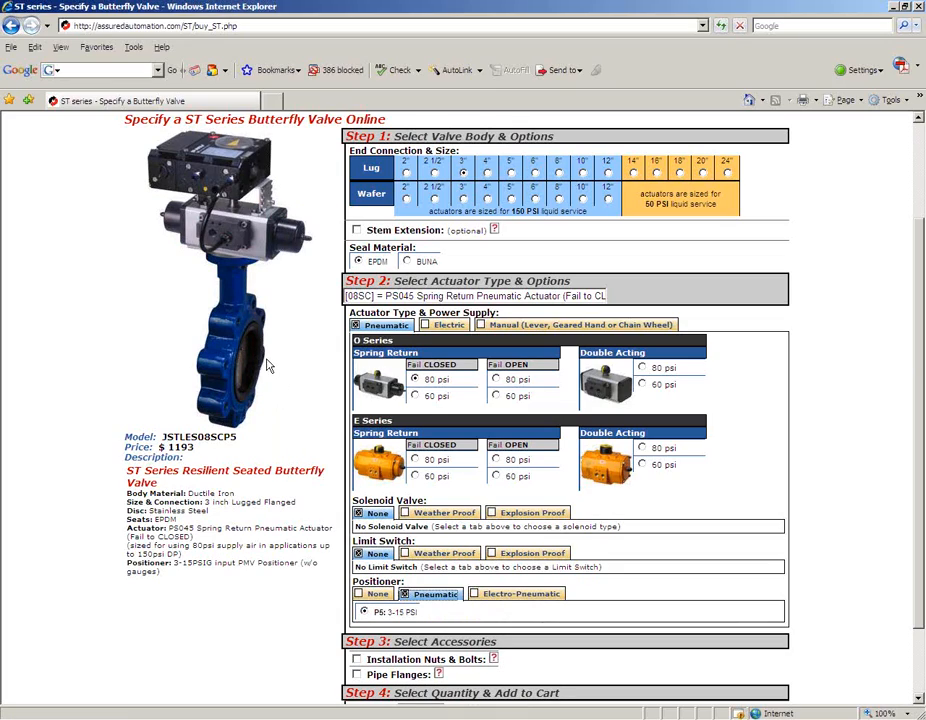
{"action": "mouse_move", "coordinate": [256, 356]}
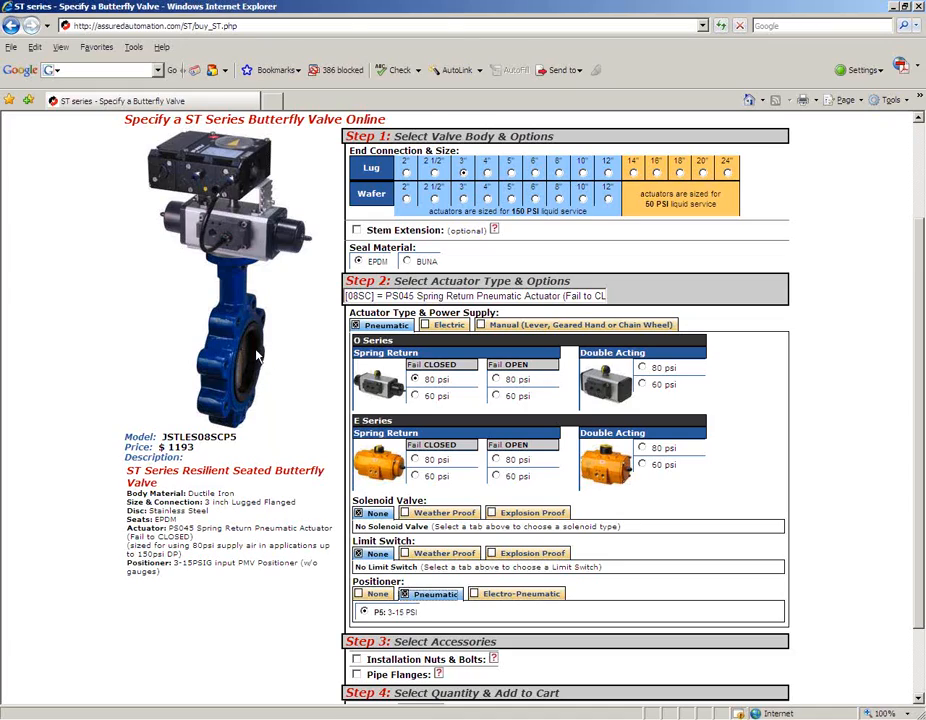
{"action": "mouse_move", "coordinate": [284, 406]}
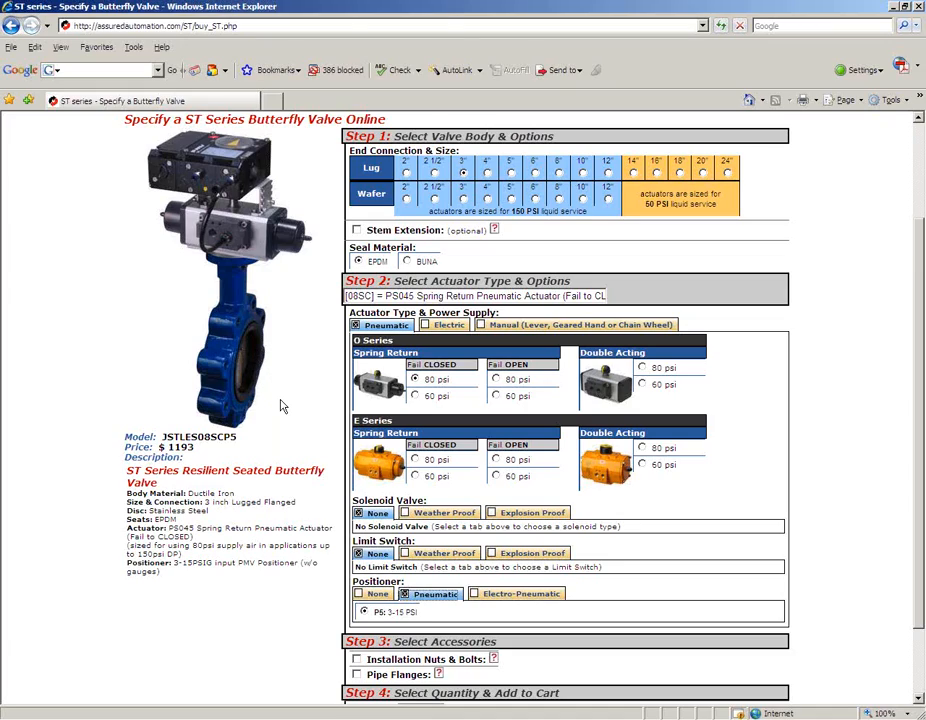
{"action": "mouse_move", "coordinate": [320, 516]}
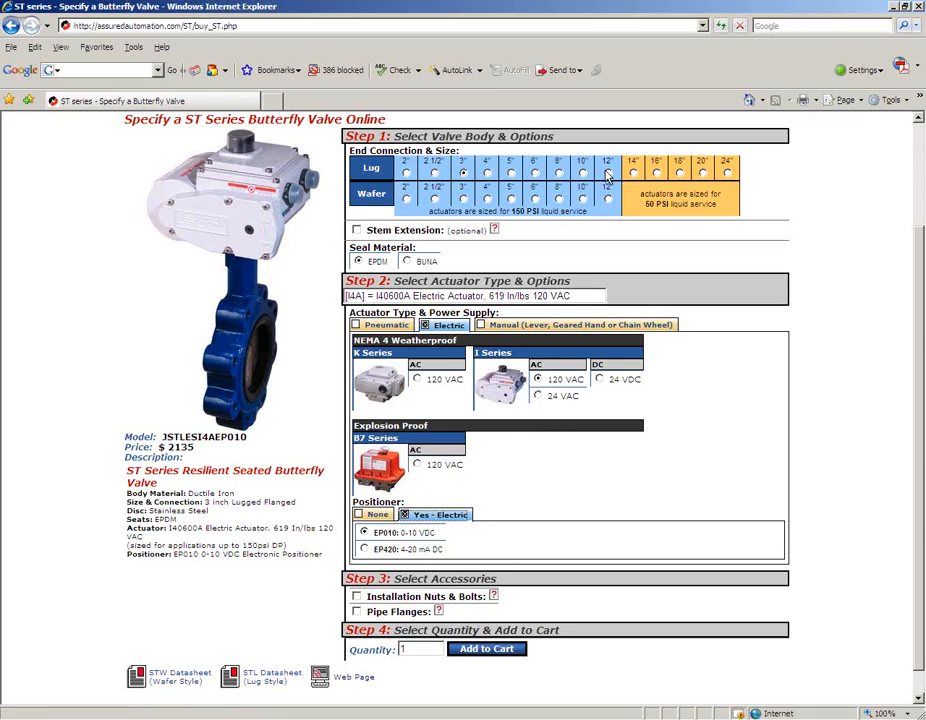
{"action": "mouse_move", "coordinate": [784, 232]}
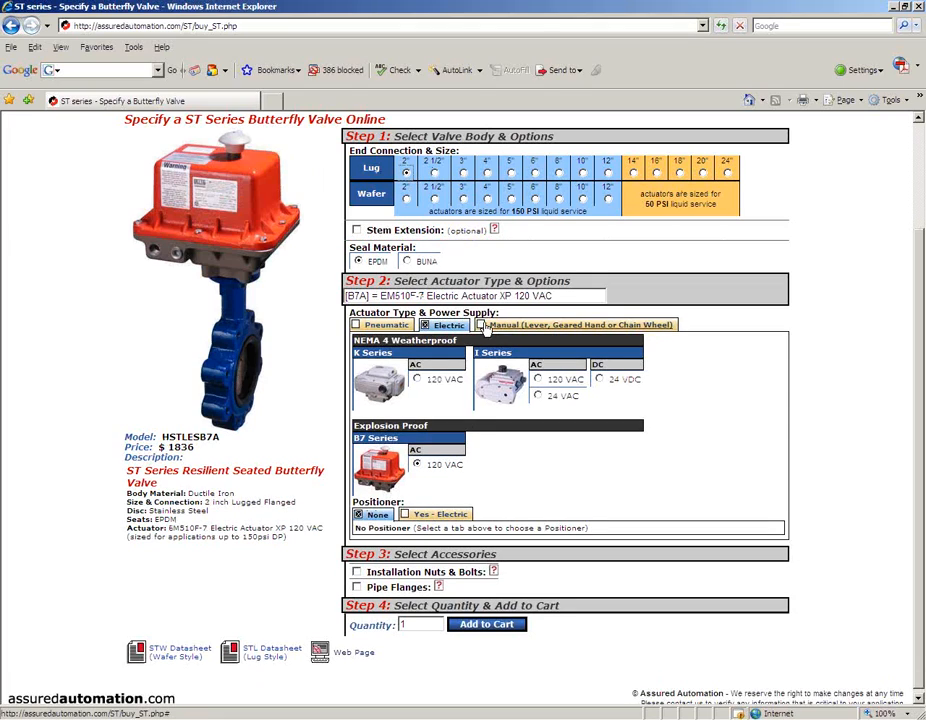
- Switch to manual operators and compare hand wheel and lever at 4-inch size
{"action": "left_click", "coordinate": [424, 324]}
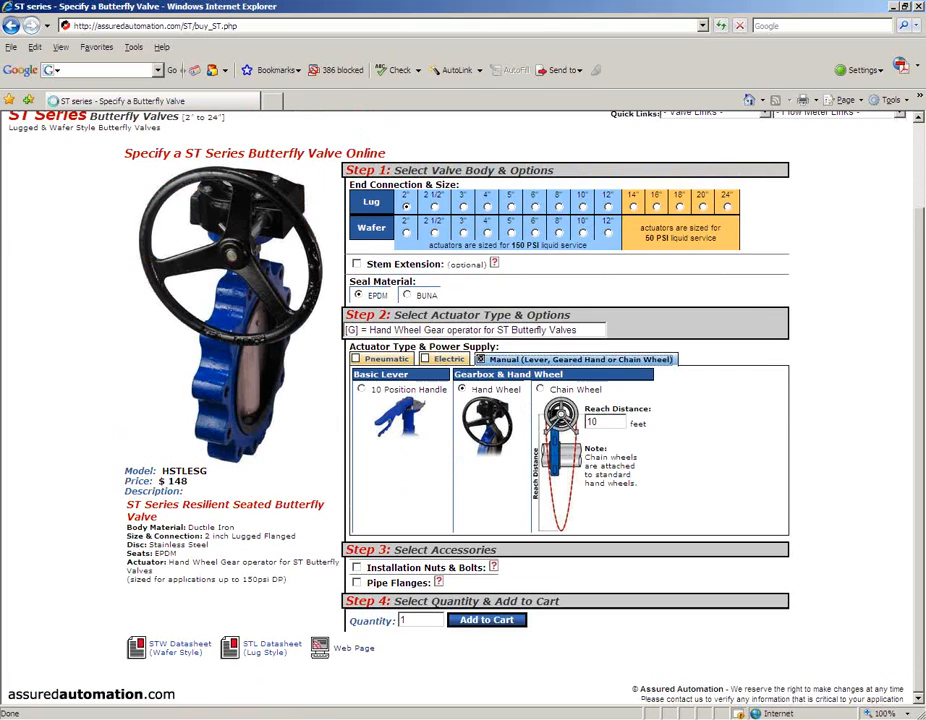
{"action": "left_click", "coordinate": [488, 204]}
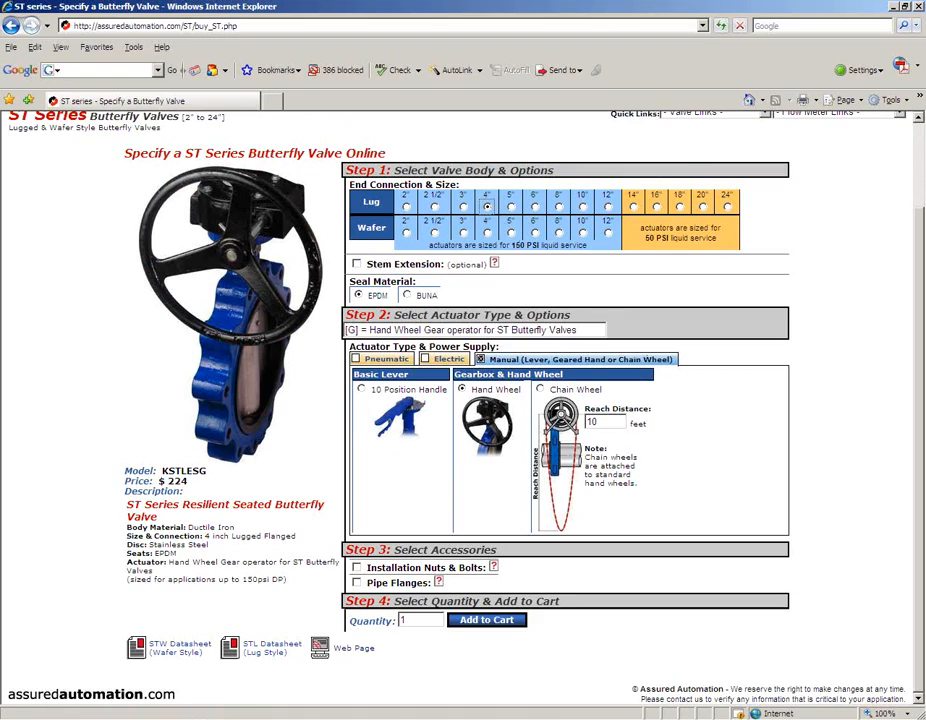
{"action": "left_click", "coordinate": [360, 388]}
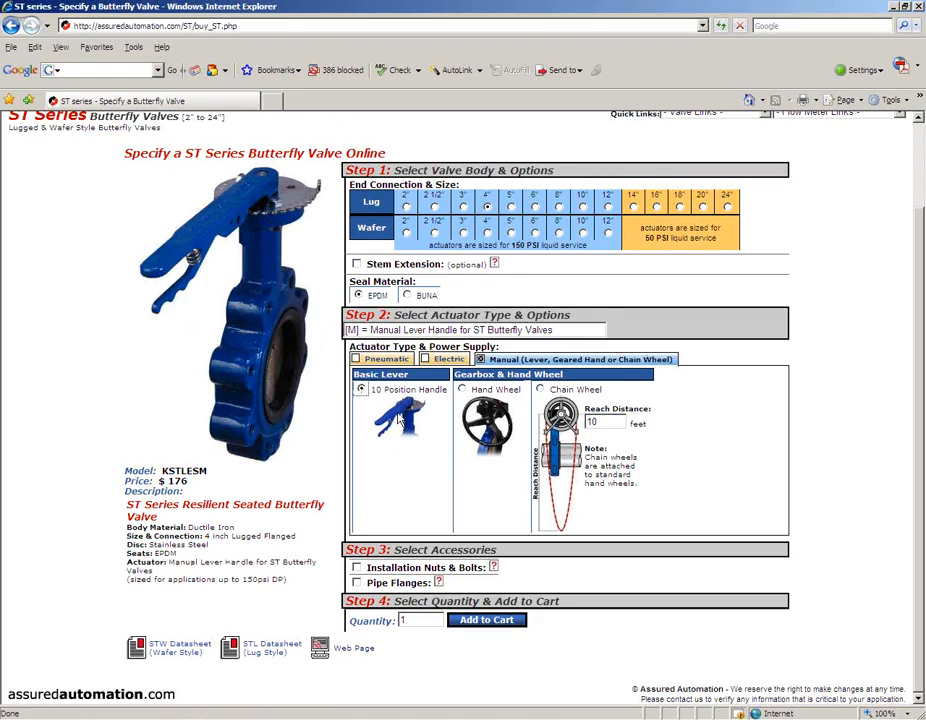
{"action": "left_click", "coordinate": [558, 206]}
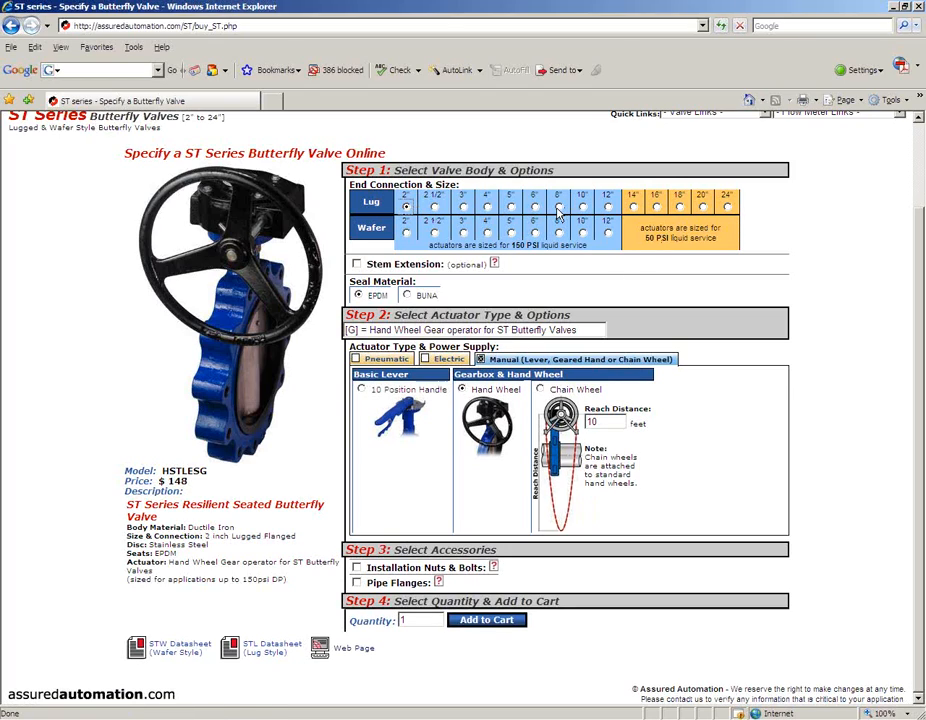
- At 8-inch size compare chain wheel and lever, then return to electric actuators
{"action": "left_click", "coordinate": [558, 204]}
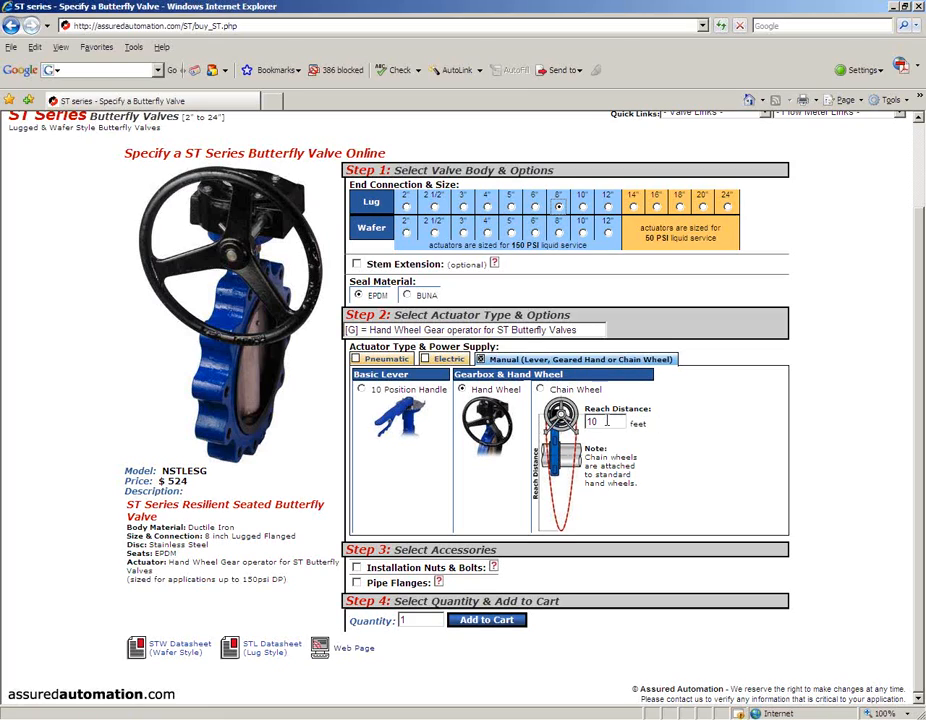
{"action": "left_click", "coordinate": [560, 388]}
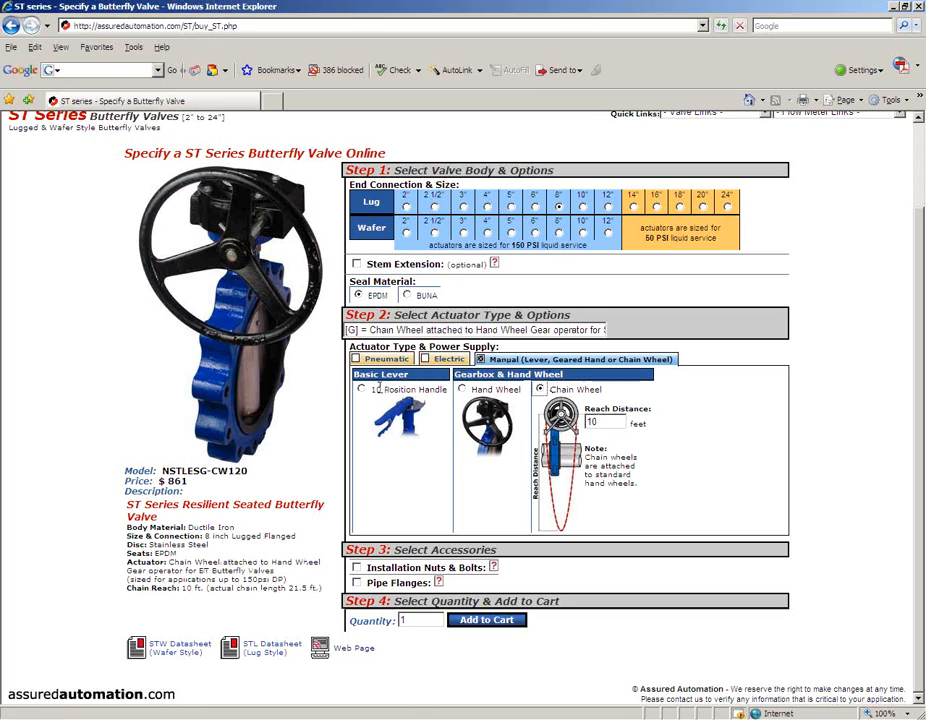
{"action": "left_click", "coordinate": [360, 388]}
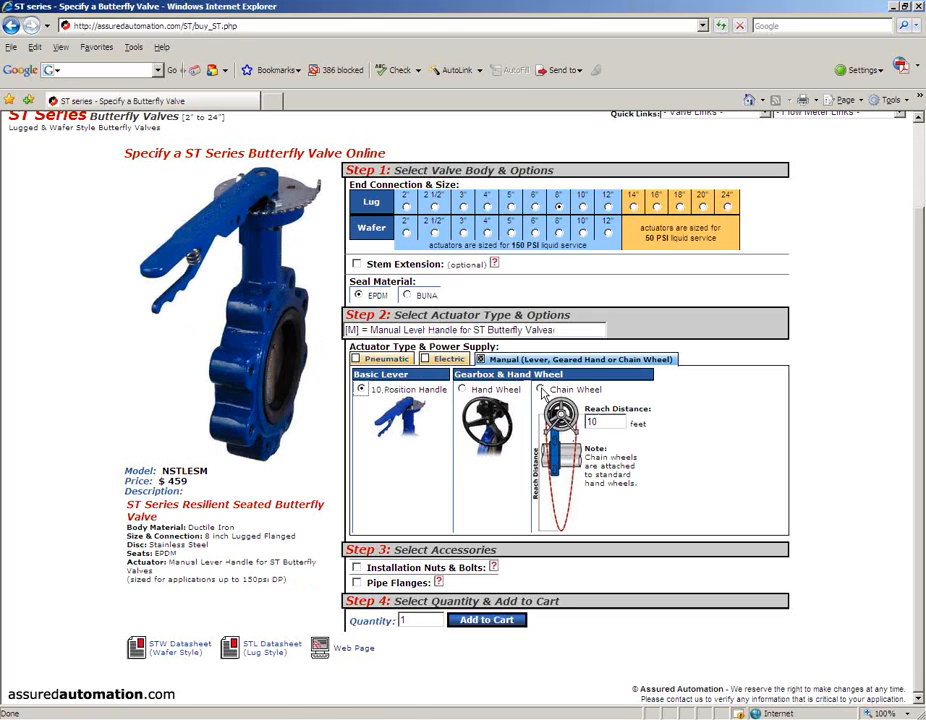
{"action": "left_click", "coordinate": [424, 358]}
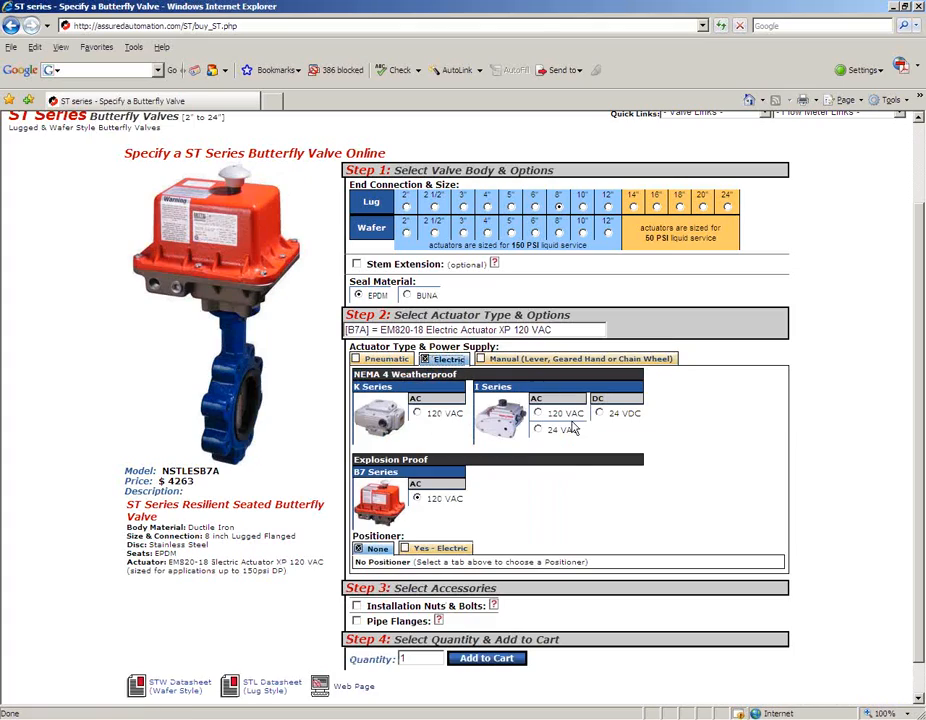
- Set size back to 3 inch with the K series 120 VAC electric actuator and installation nuts and bolts
{"action": "left_click", "coordinate": [462, 206]}
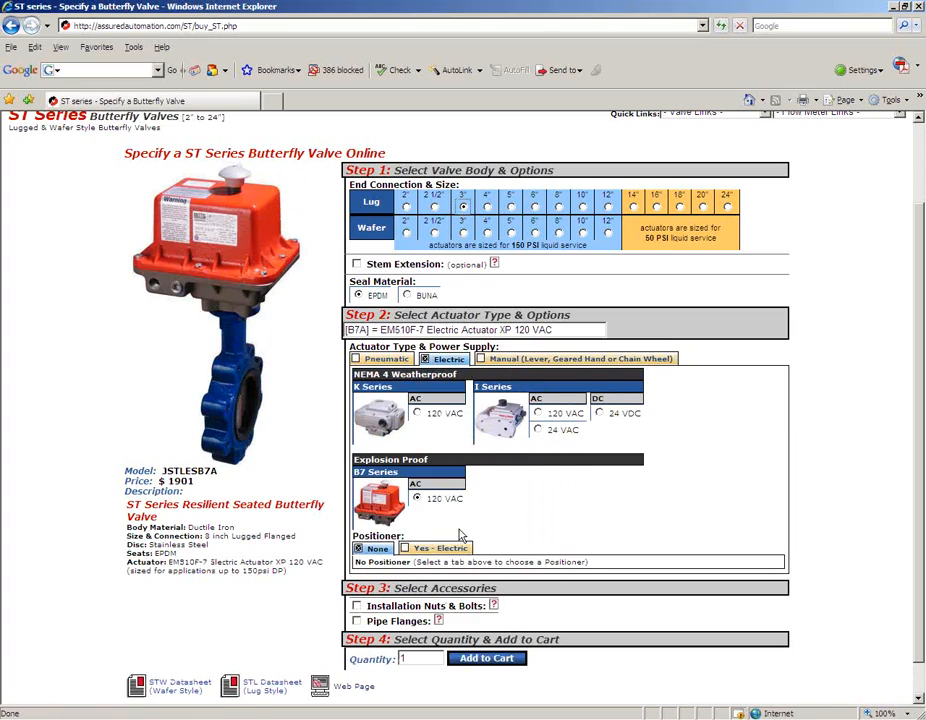
{"action": "left_click", "coordinate": [416, 412]}
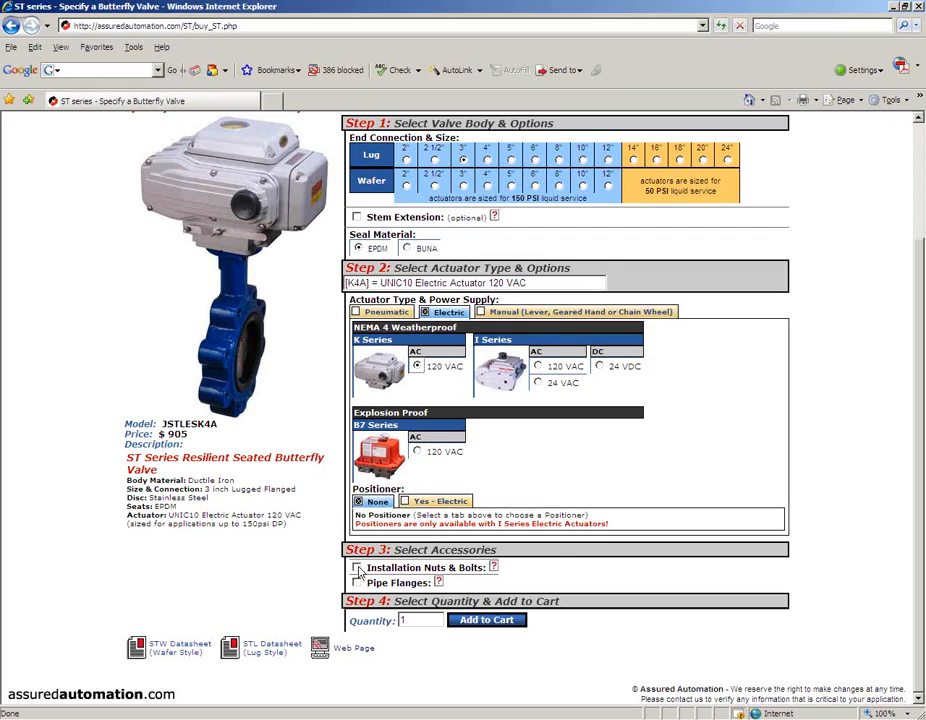
{"action": "left_click", "coordinate": [356, 568]}
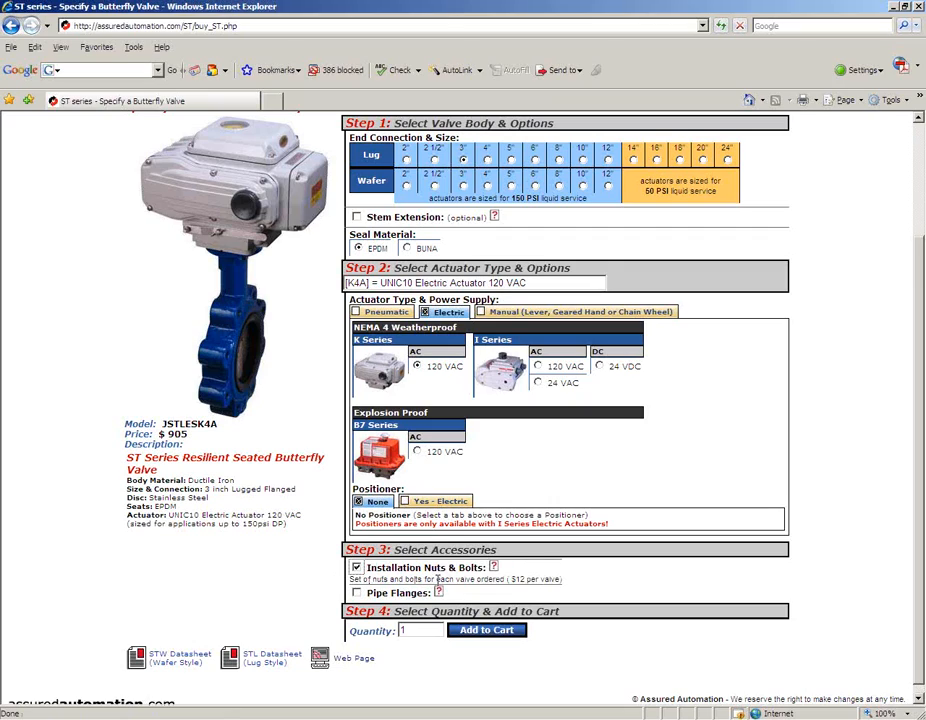
{"action": "mouse_move", "coordinate": [250, 344]}
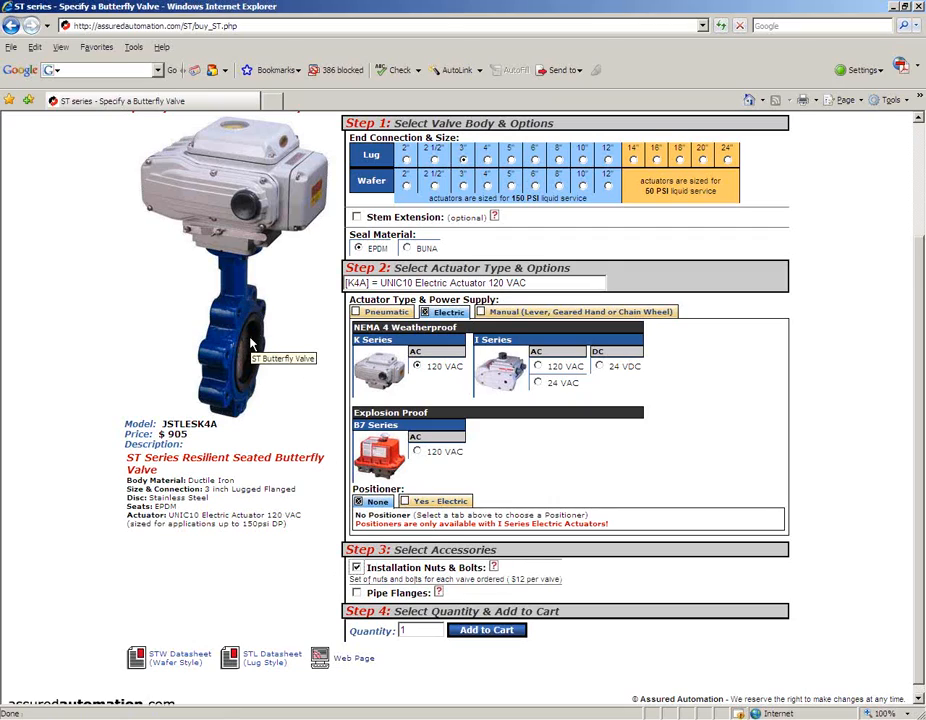
{"action": "mouse_move", "coordinate": [276, 358]}
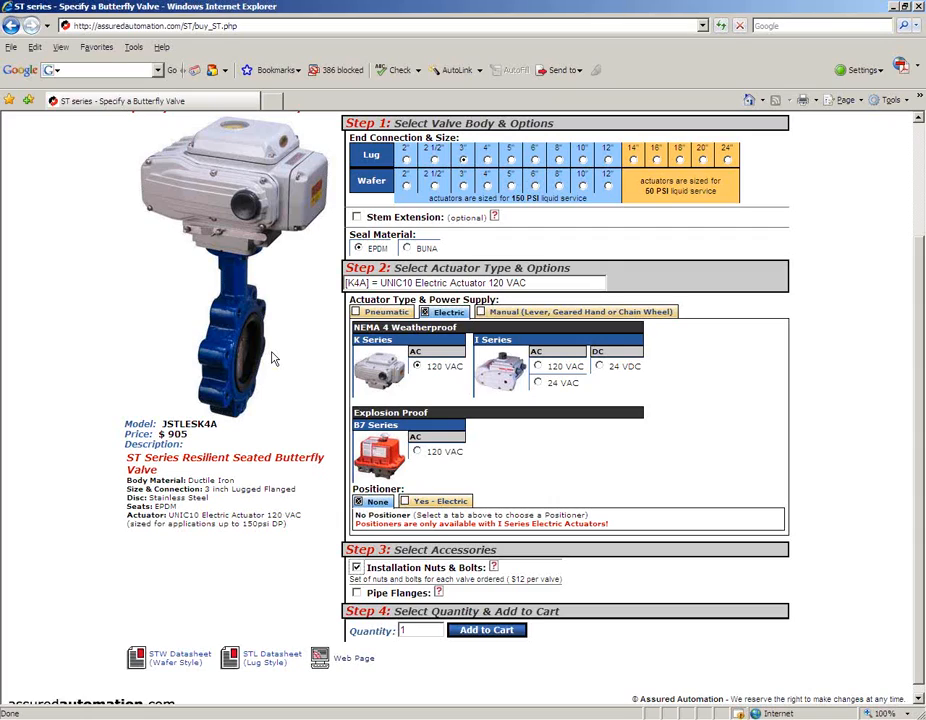
{"action": "mouse_move", "coordinate": [294, 362]}
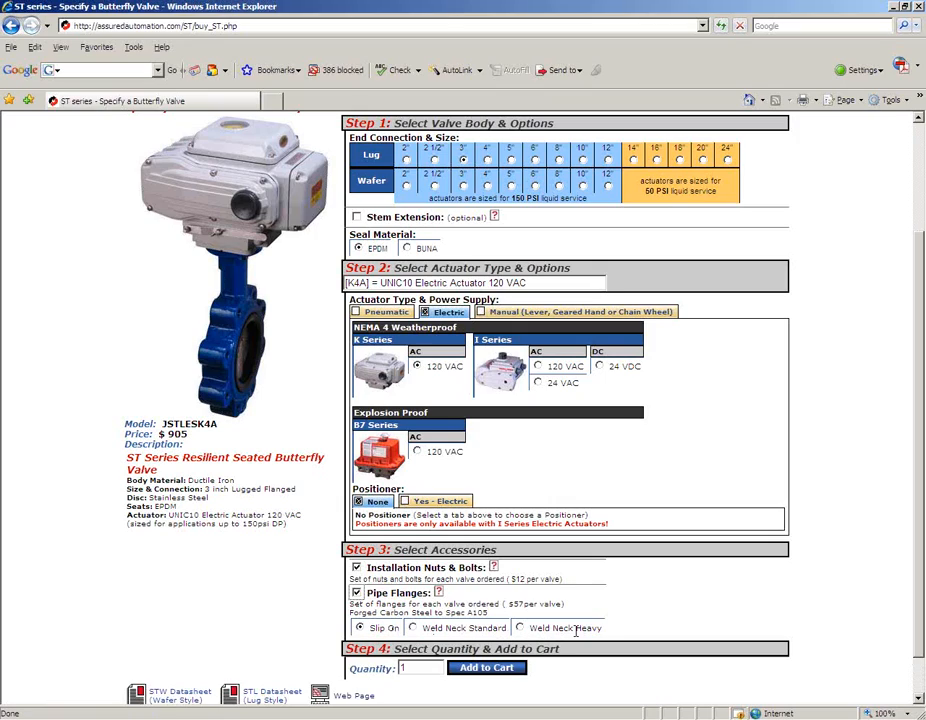
{"action": "mouse_move", "coordinate": [322, 596]}
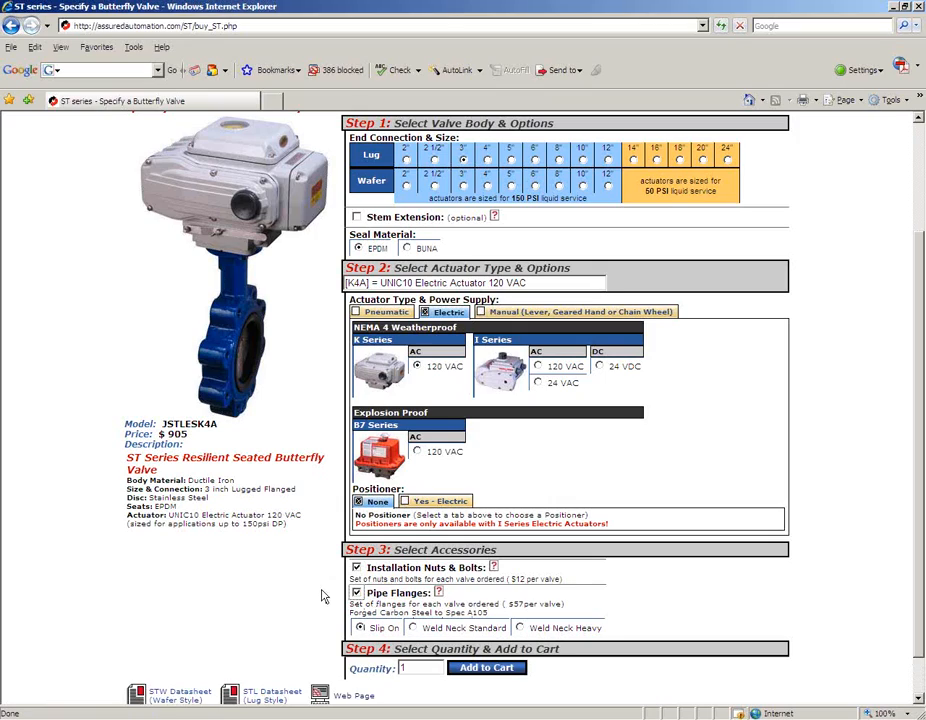
{"action": "mouse_move", "coordinate": [300, 584]}
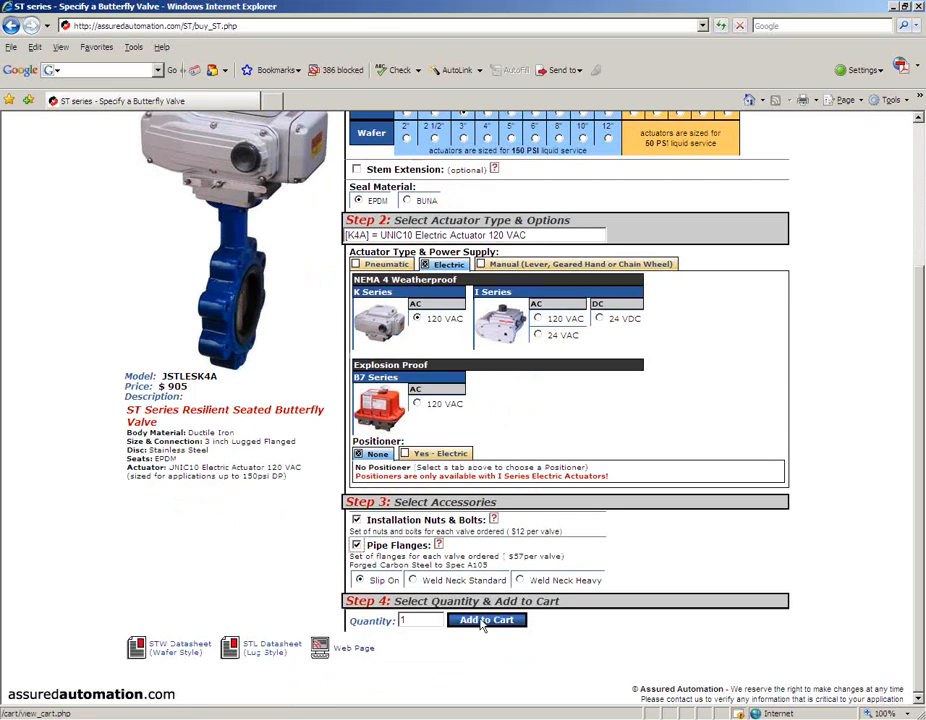
- Add the configured valve with bolt and flange kits to the cart and view the cart
{"action": "left_click", "coordinate": [488, 620]}
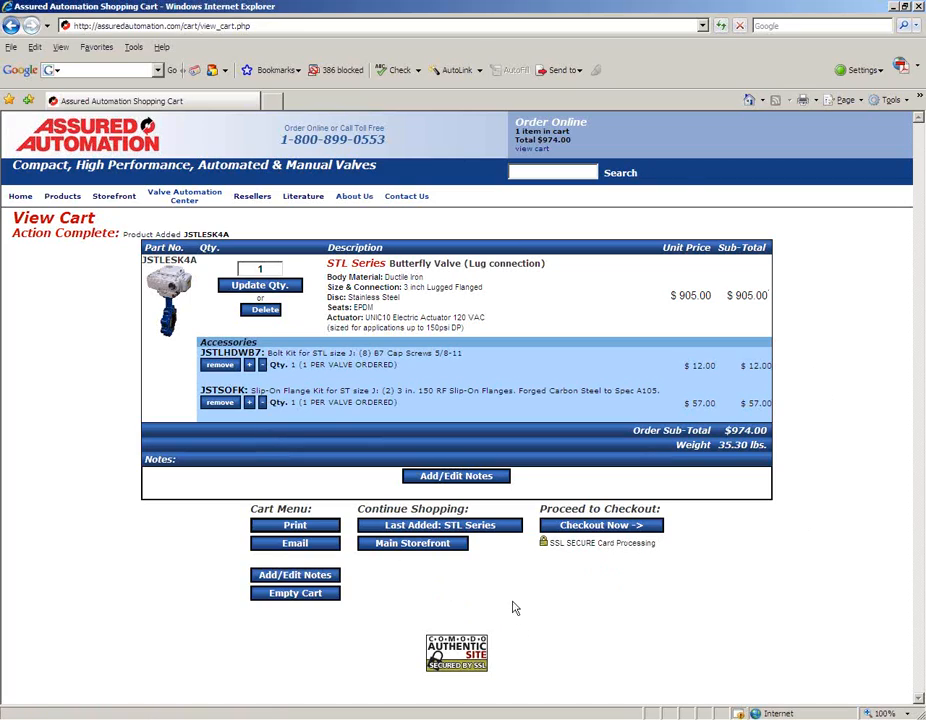
{"action": "left_click", "coordinate": [440, 524]}
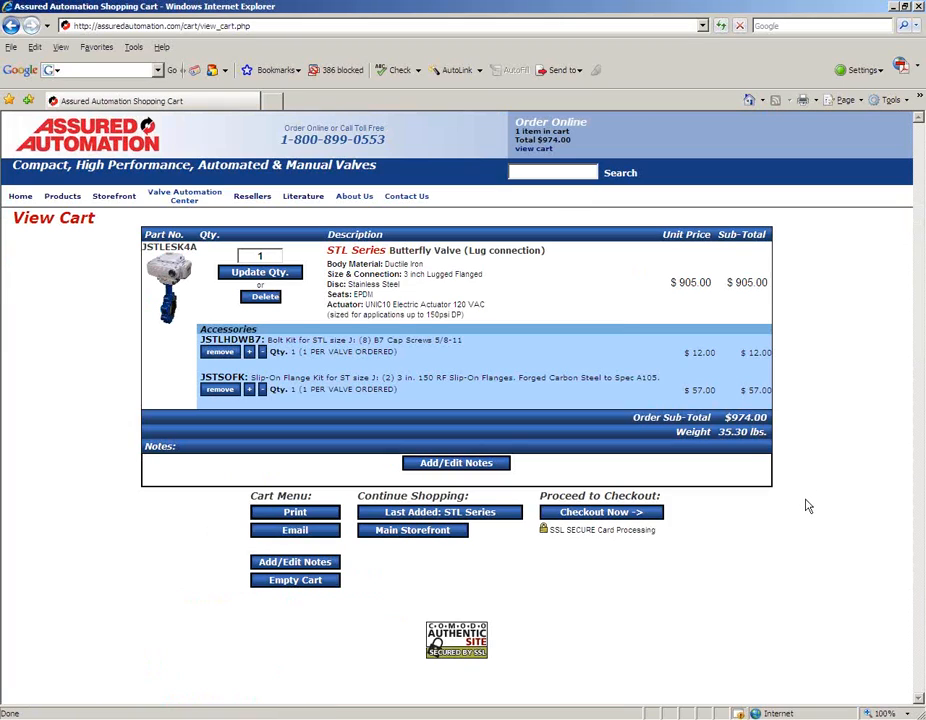
{"action": "mouse_move", "coordinate": [696, 612]}
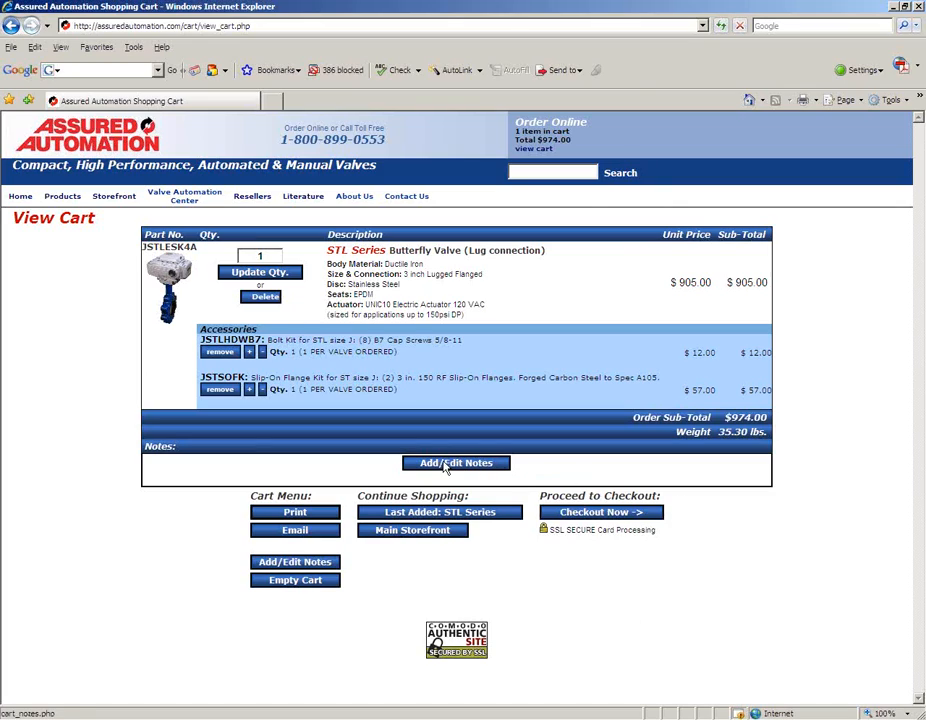
- Save cart notes with project 'Cooling Tower #3' and note text 'Notes Section'
{"action": "left_click", "coordinate": [456, 462]}
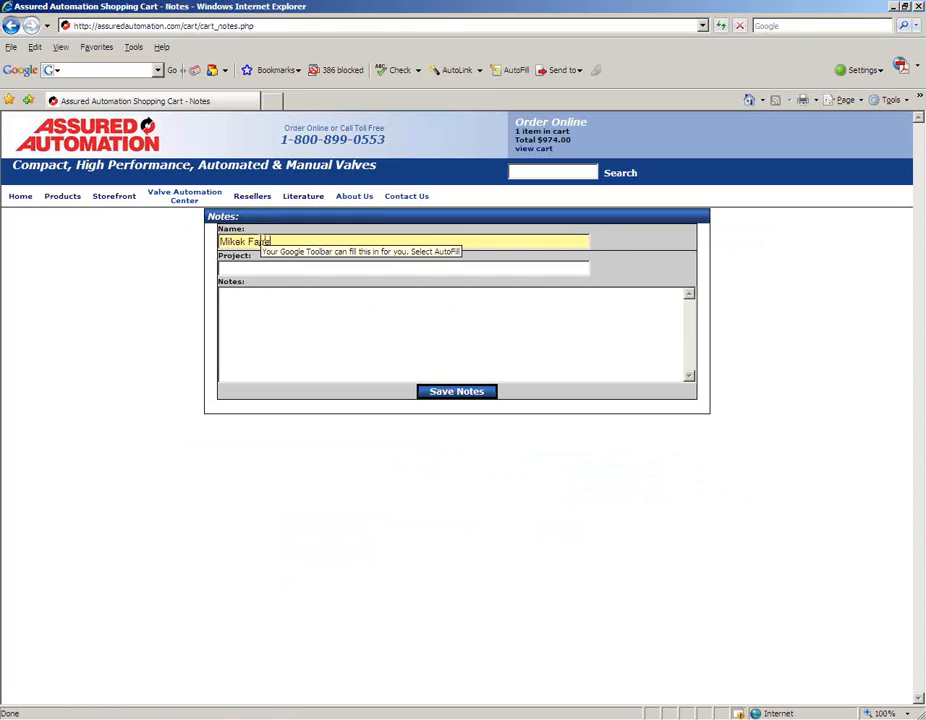
{"action": "type", "text": "Cooling Tower"}
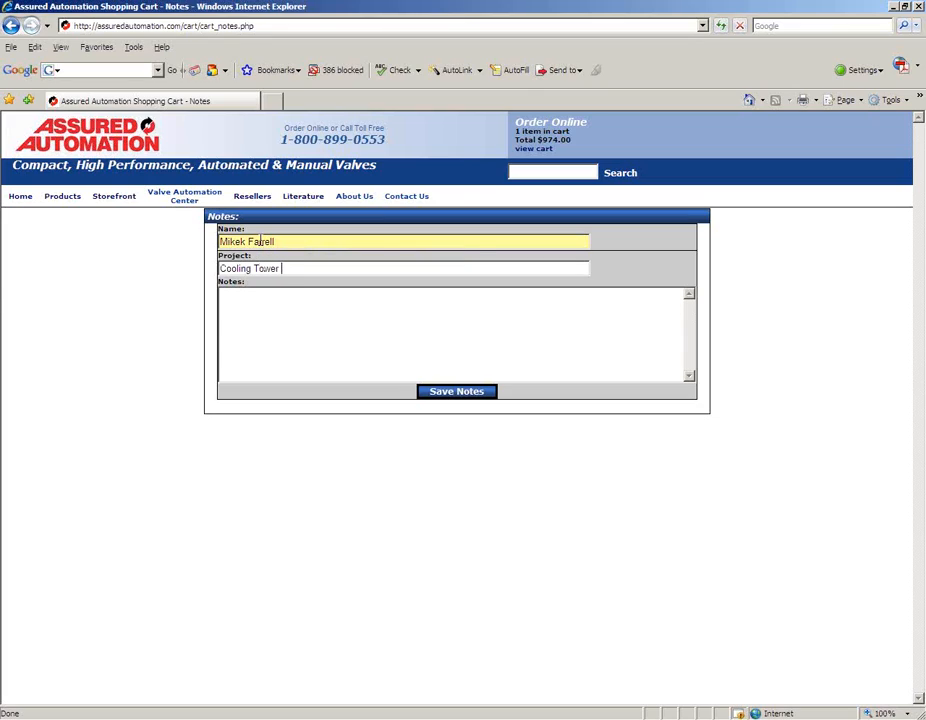
{"action": "type", "text": "Not"}
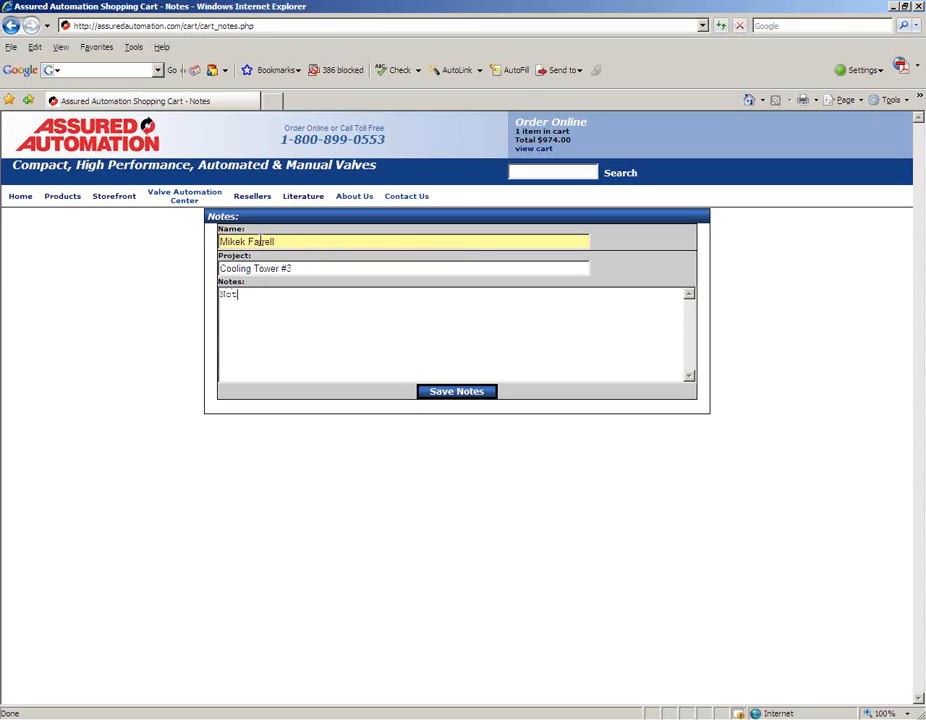
{"action": "type", "text": "Notes Section"}
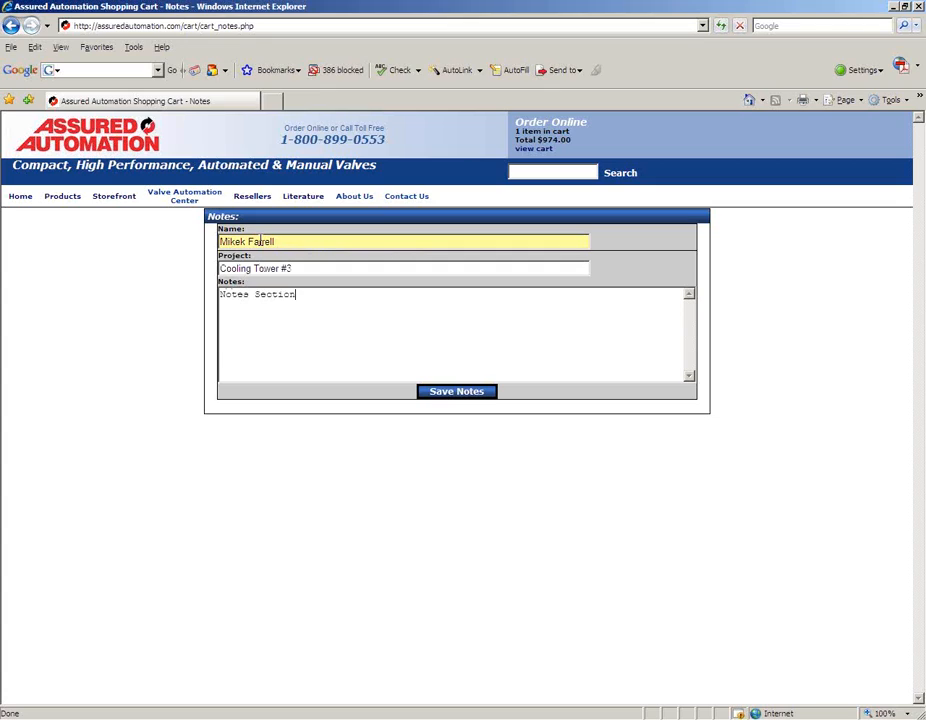
{"action": "left_click", "coordinate": [456, 390]}
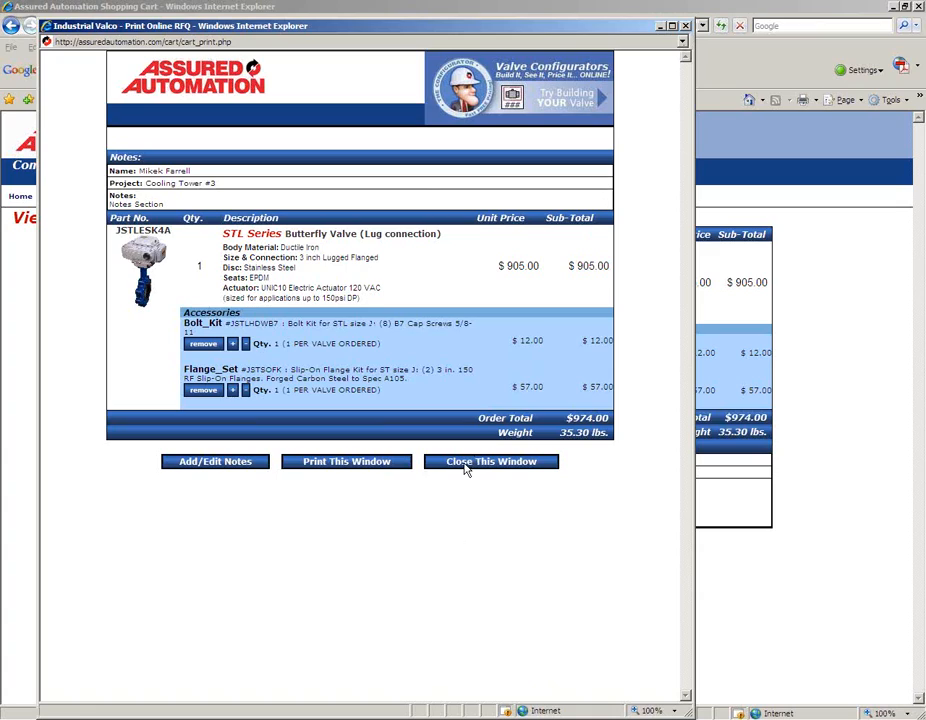
- Close the printable cart window and bring up the Email Cart form
{"action": "left_click", "coordinate": [490, 460]}
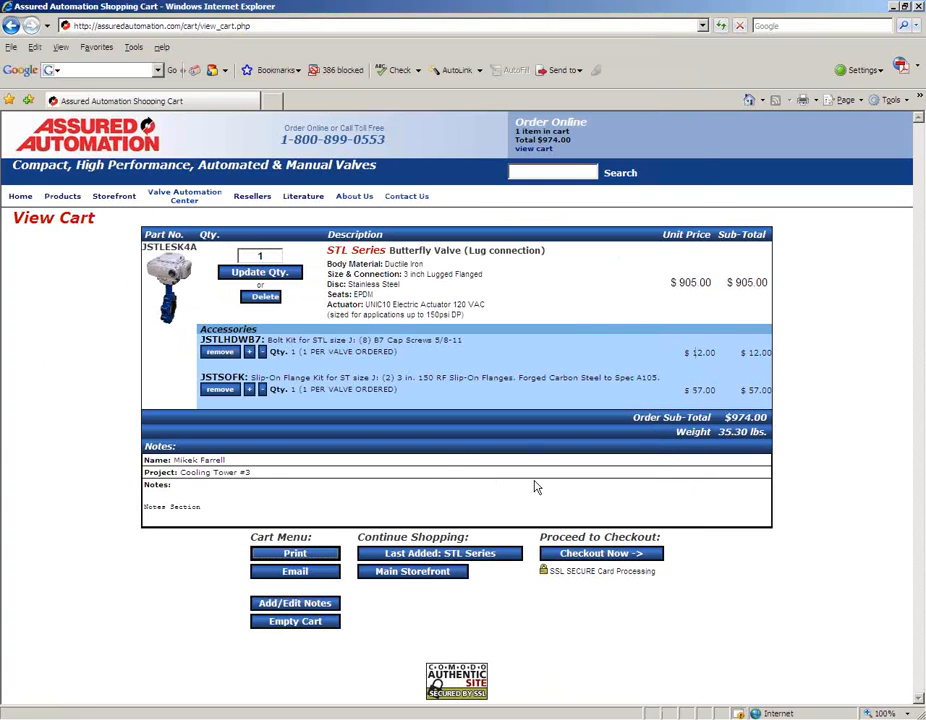
{"action": "left_click", "coordinate": [294, 572]}
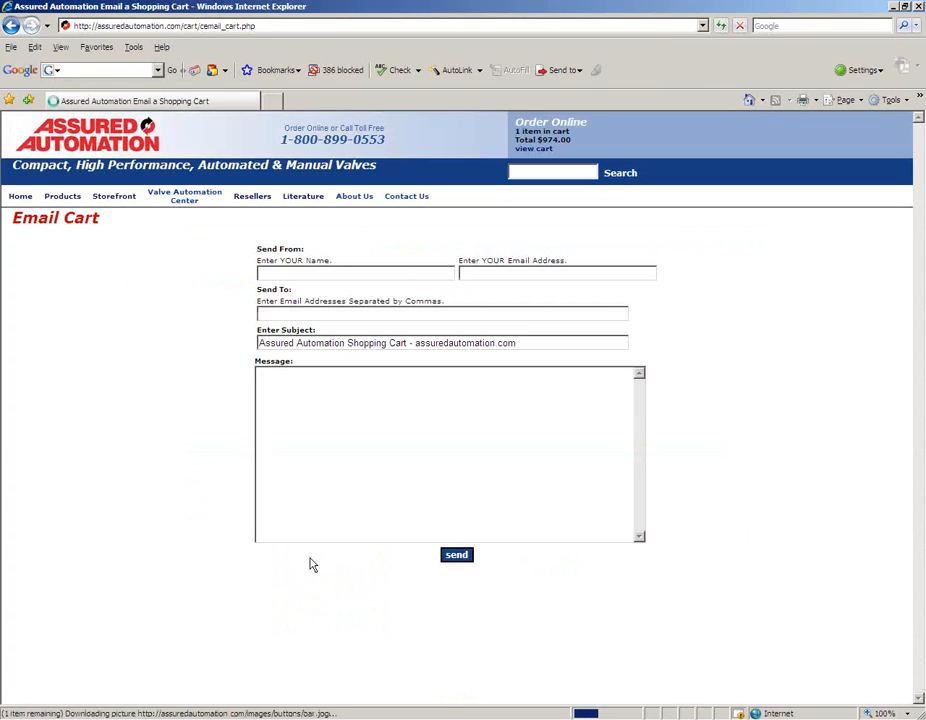
{"action": "left_click", "coordinate": [354, 272]}
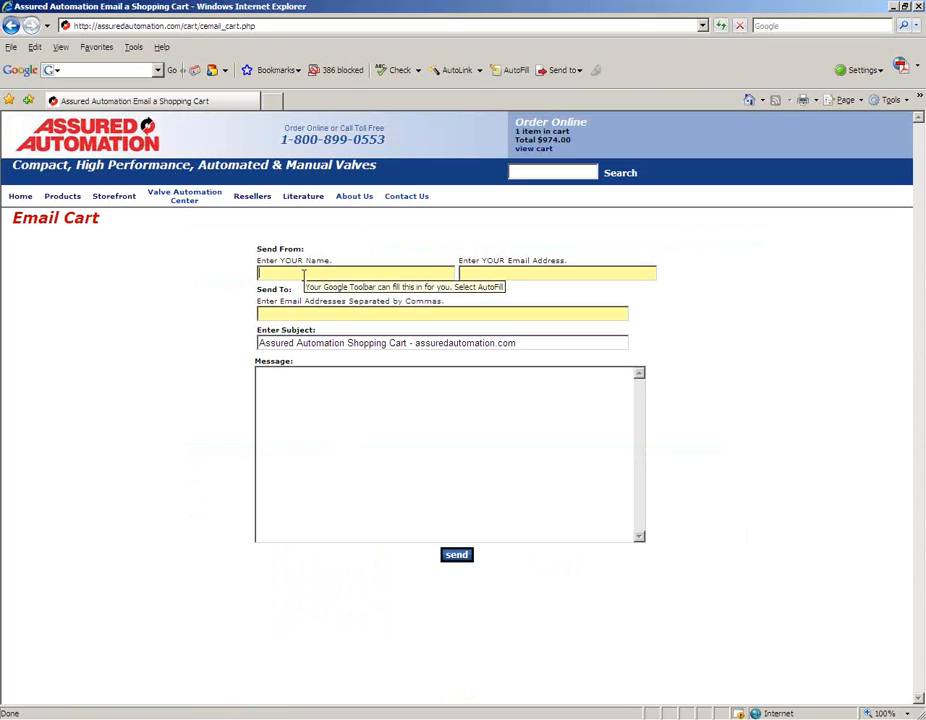
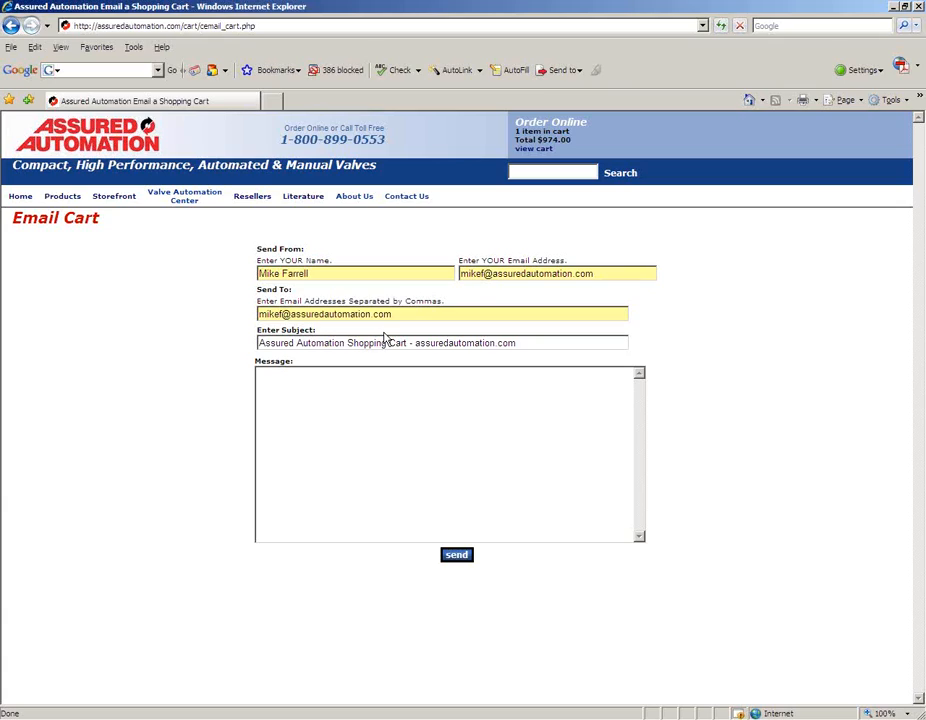
{"action": "mouse_move", "coordinate": [388, 340]}
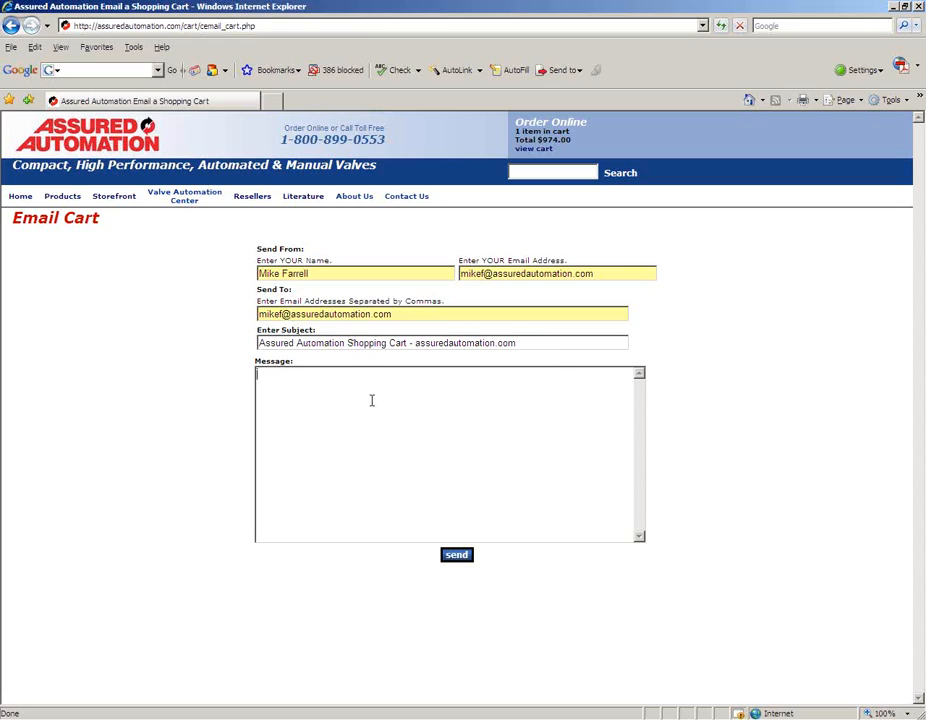
- Write the message 'Mike, this is the valve I need.' and send the cart quote
{"action": "type", "text": "Mike,"}
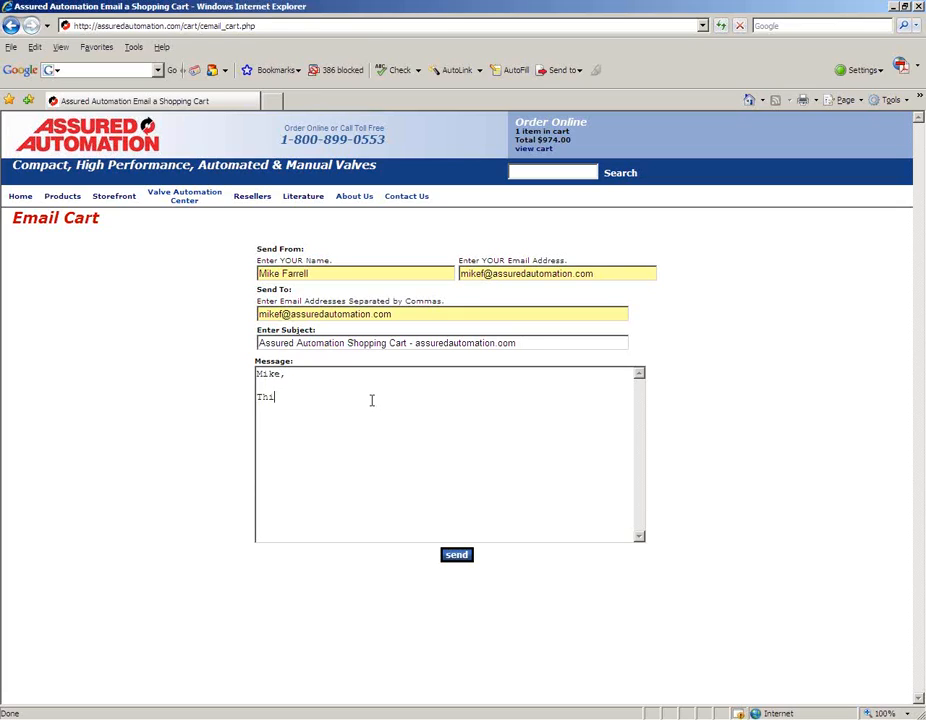
{"action": "type", "text": "his is the valve I n"}
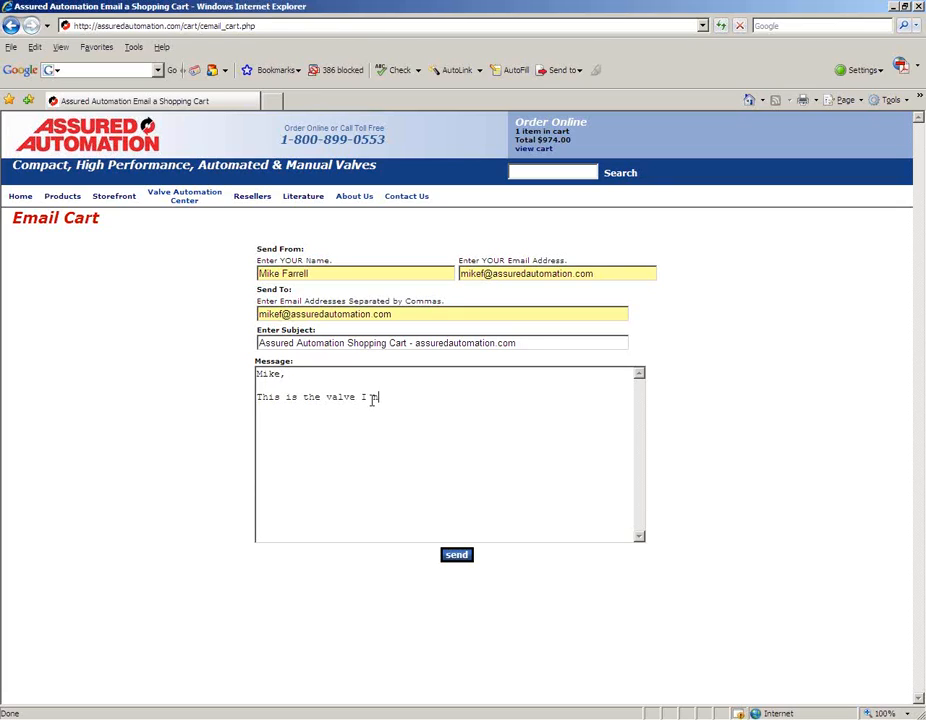
{"action": "type", "text": "need."}
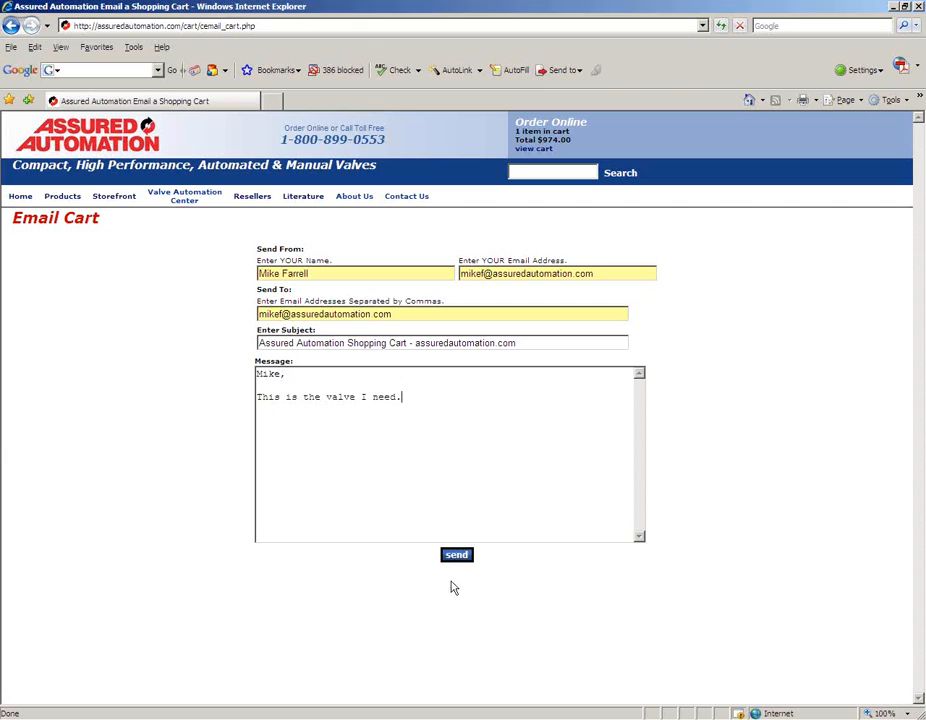
{"action": "left_click", "coordinate": [456, 554]}
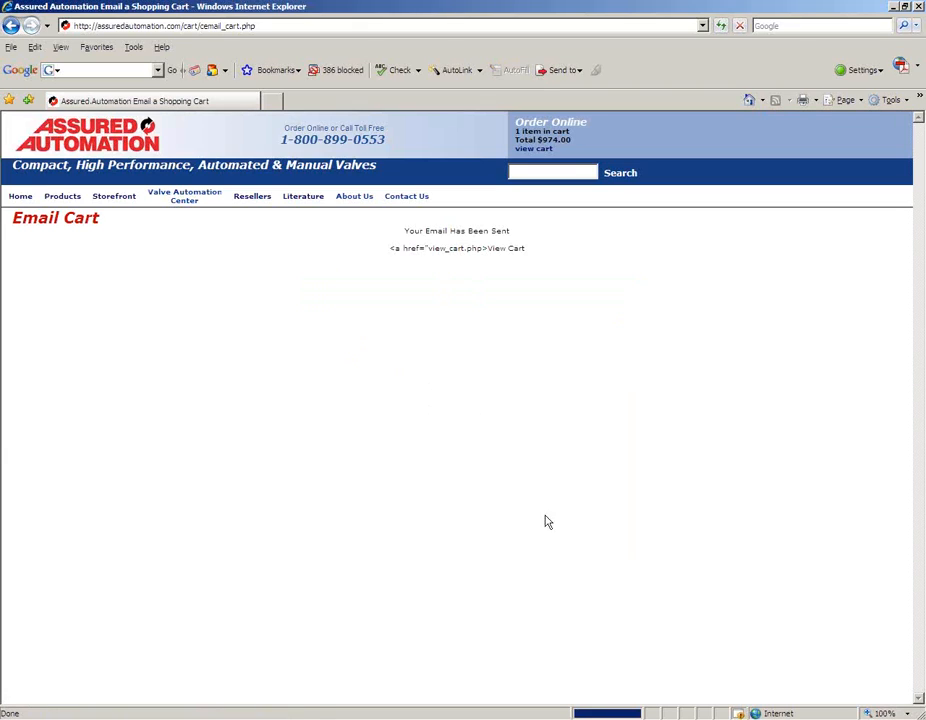
- View the emailed Assured Automation Shopping Cart quote full-screen in Outlook
{"action": "left_click", "coordinate": [506, 248]}
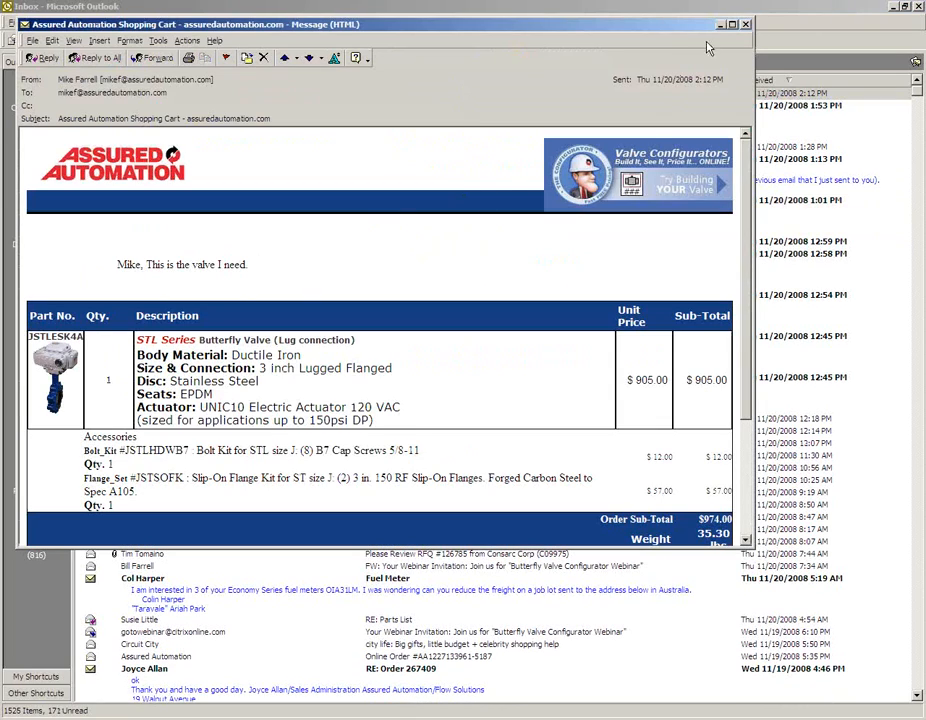
{"action": "left_click", "coordinate": [732, 24]}
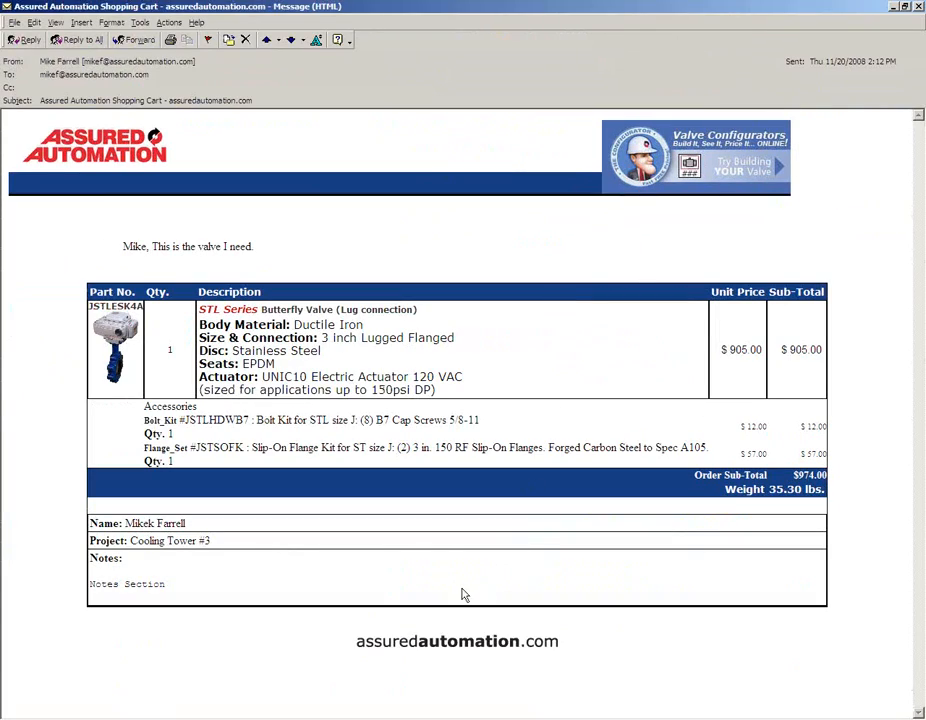
{"action": "mouse_move", "coordinate": [142, 520]}
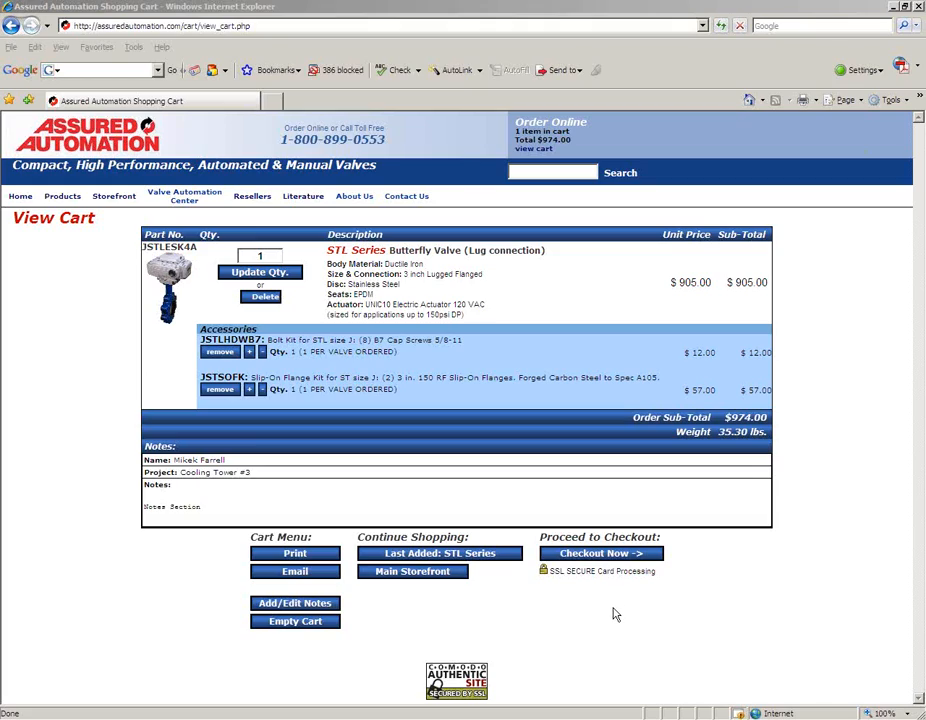
{"action": "mouse_move", "coordinate": [618, 564]}
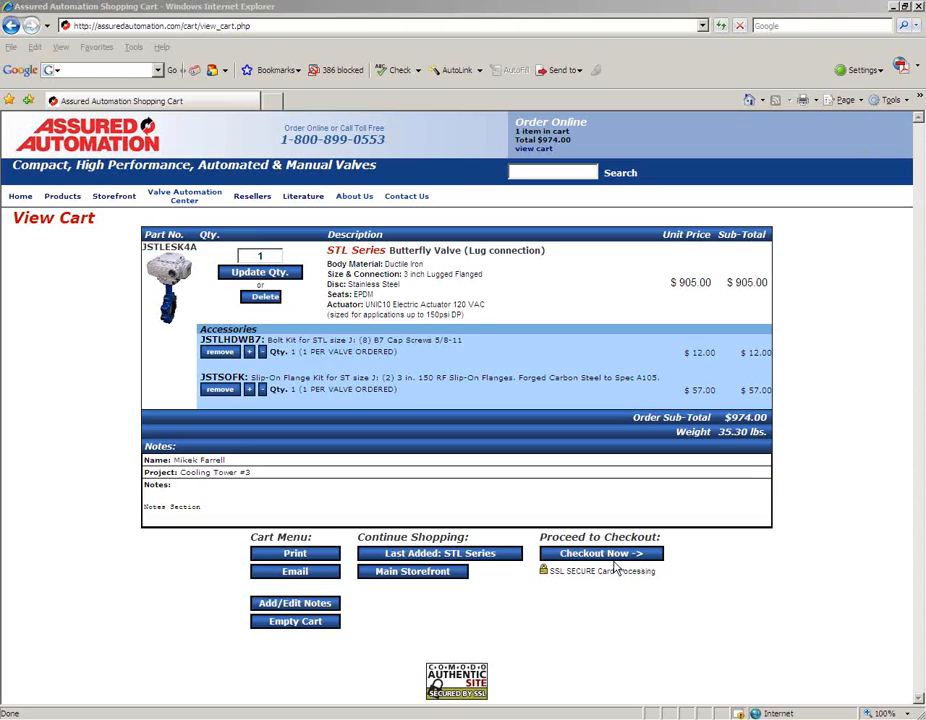